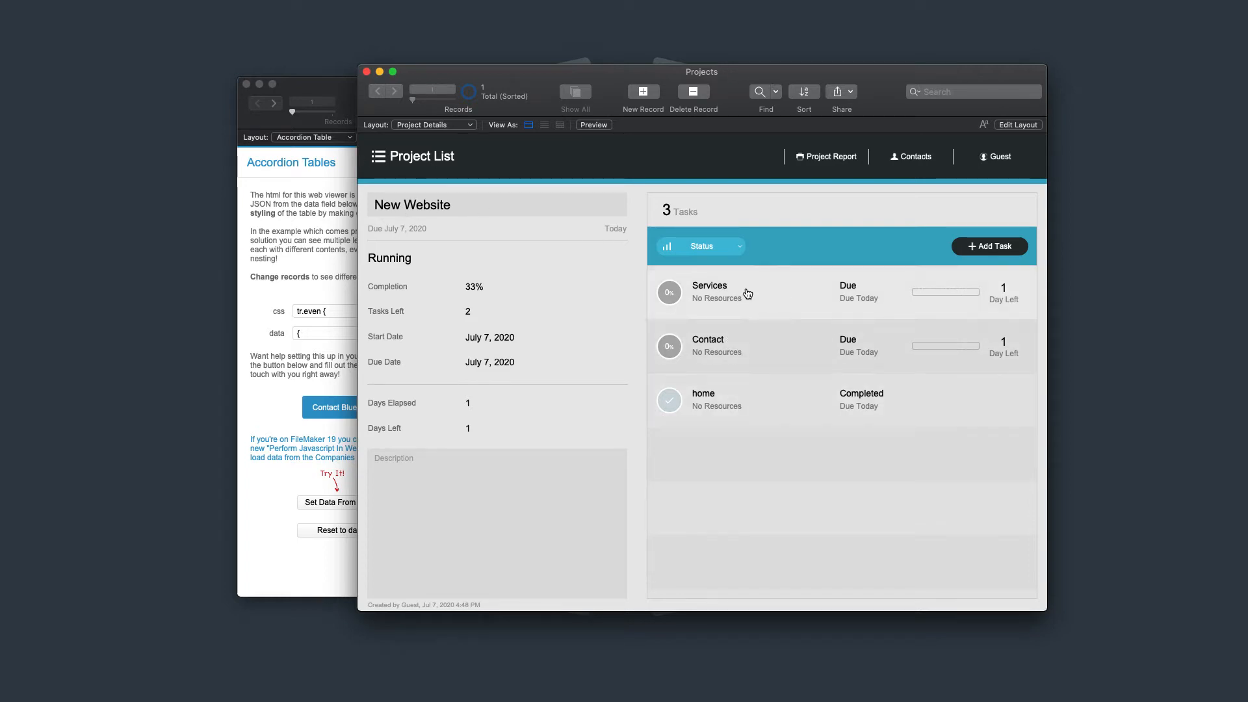
mouse_move(458, 177)
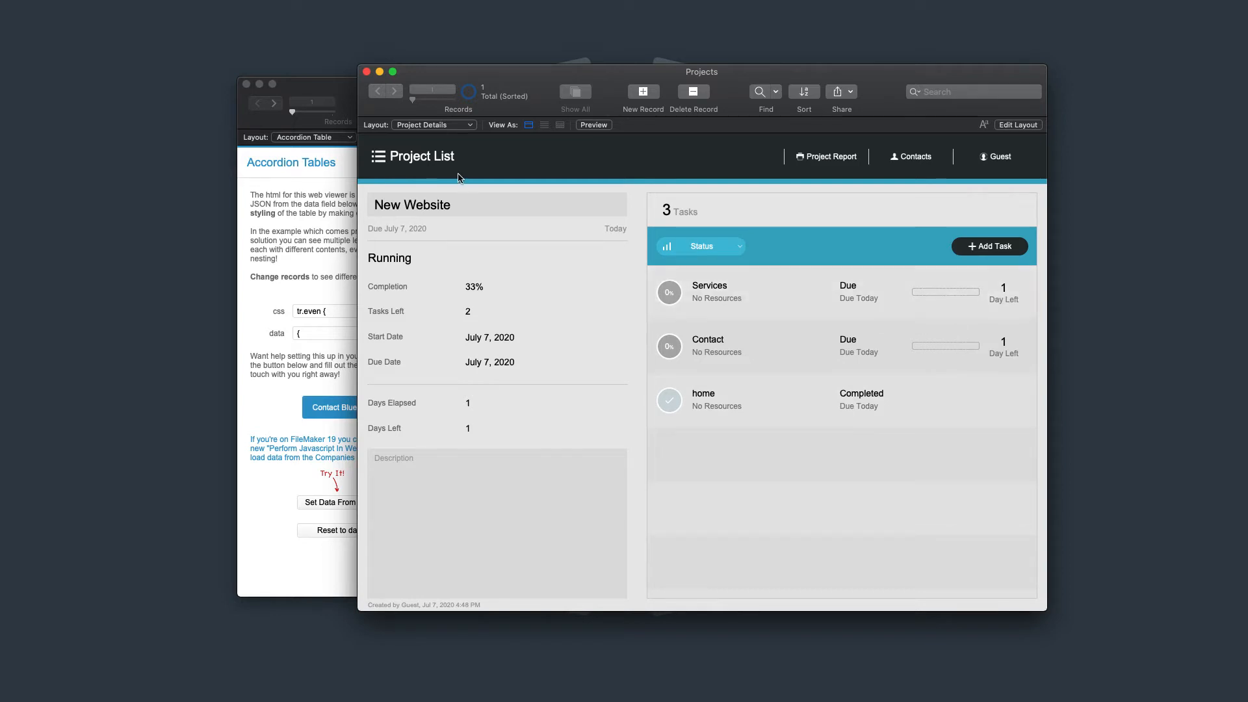
Revisit the New Website project from Project List, then close the Projects window
click(433, 124)
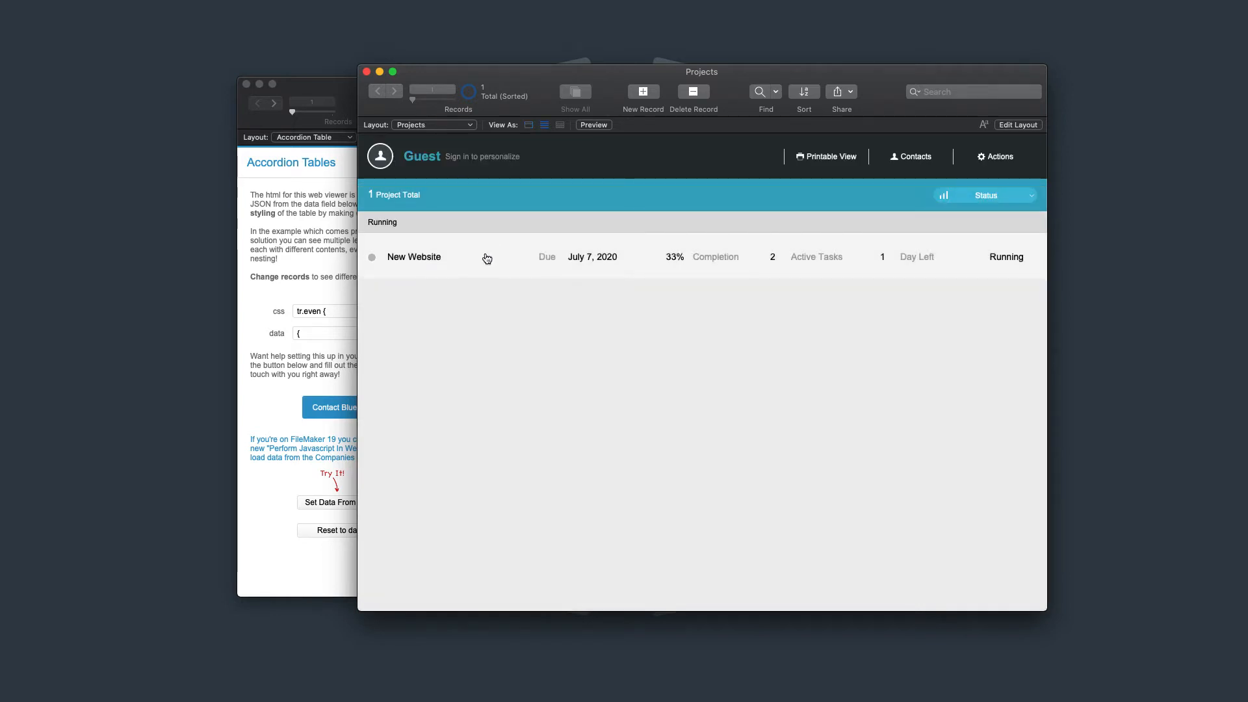
click(413, 256)
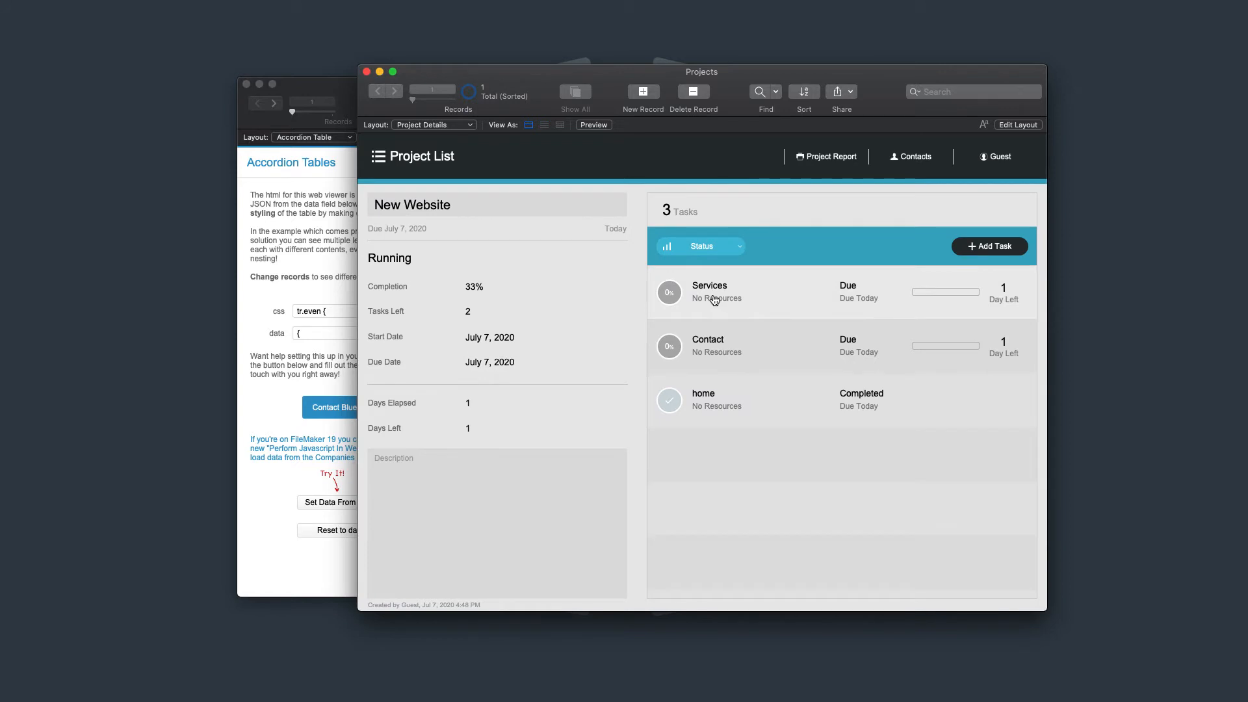
click(709, 292)
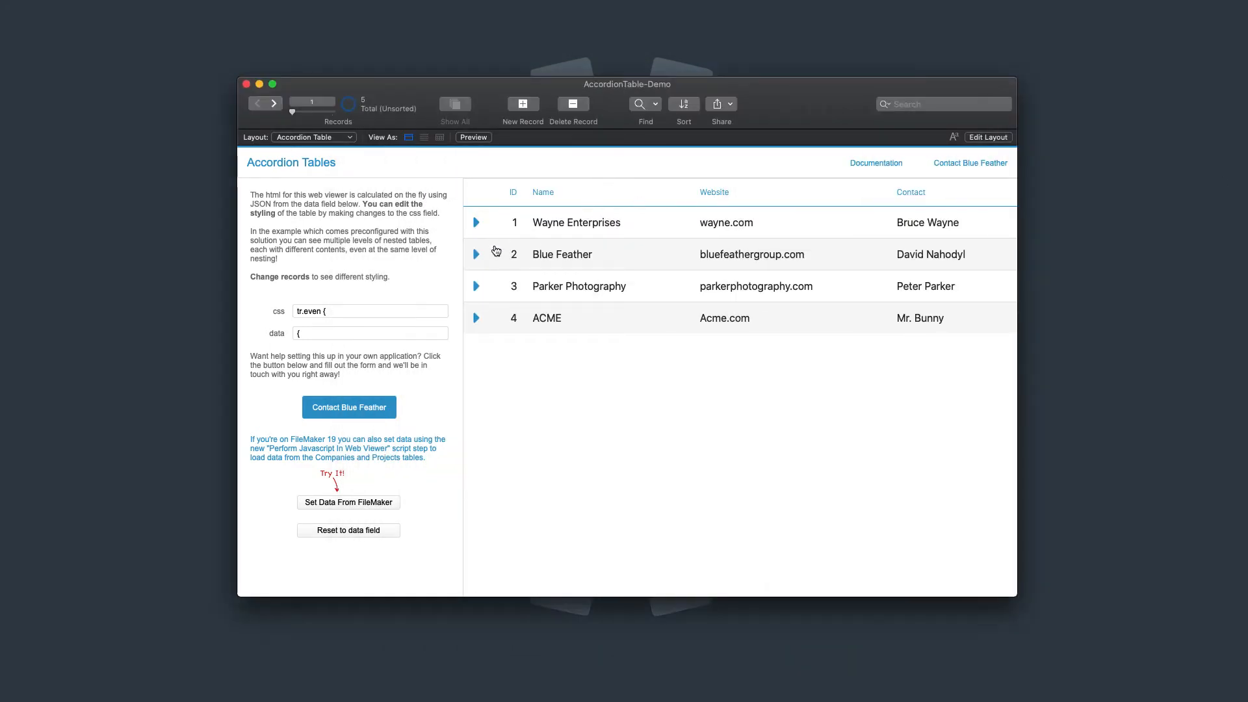
mouse_move(640, 258)
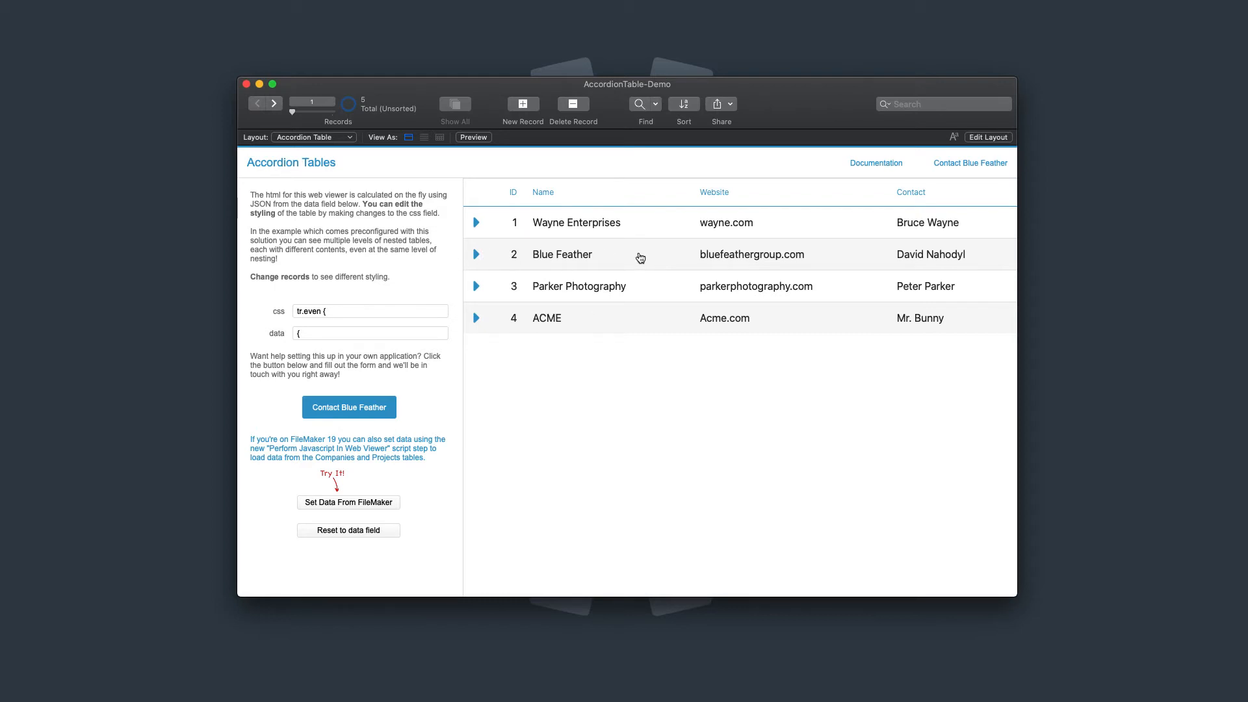
mouse_move(610, 260)
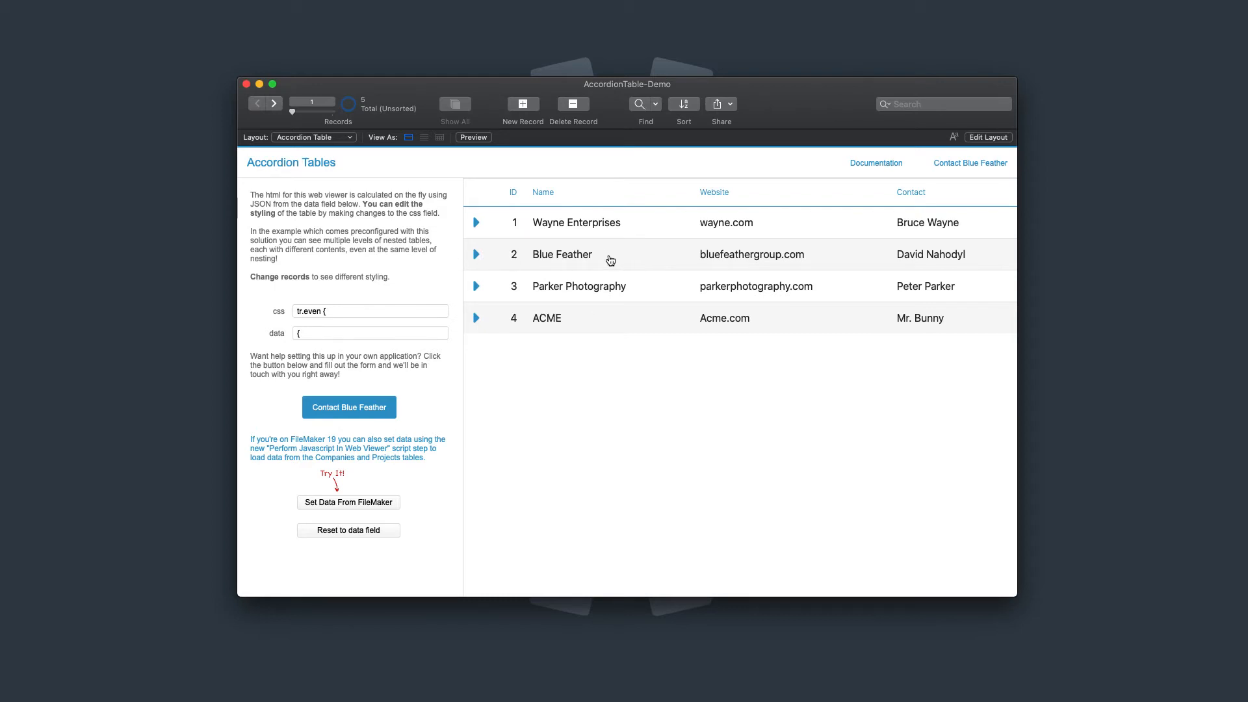
Expand Blue Feather's nested projects, and briefly expand then collapse Parker Photography
click(476, 254)
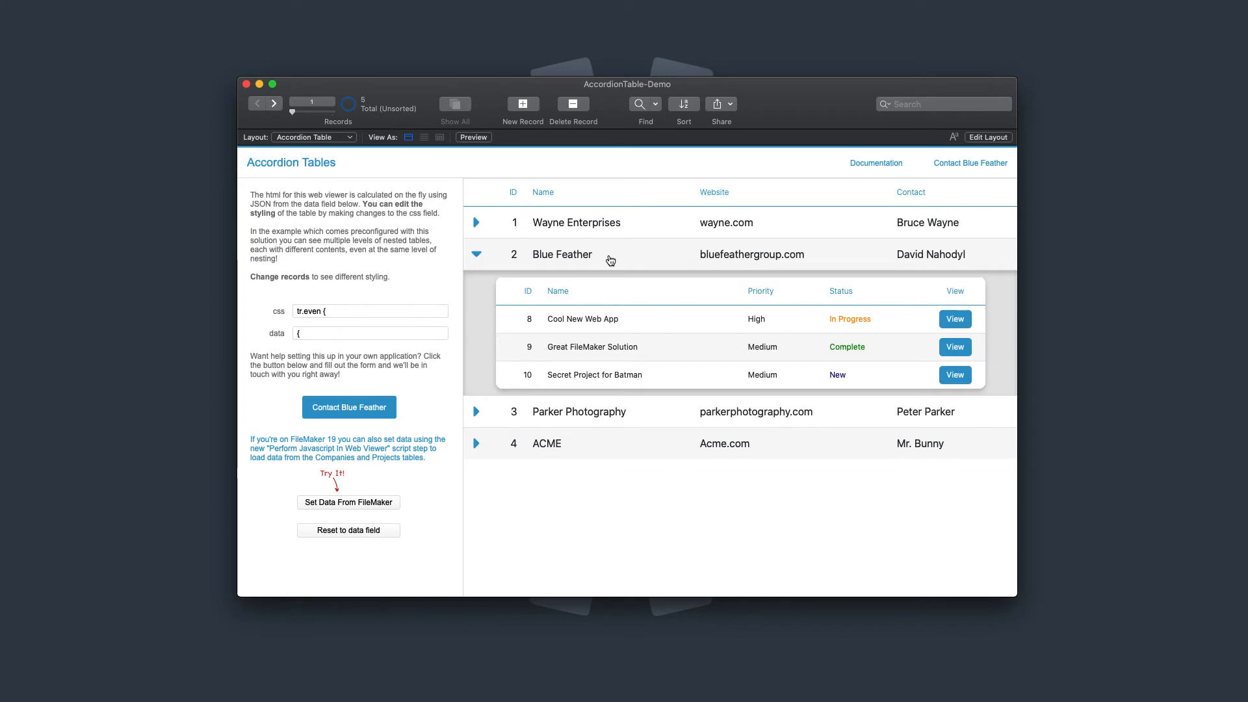
mouse_move(577, 262)
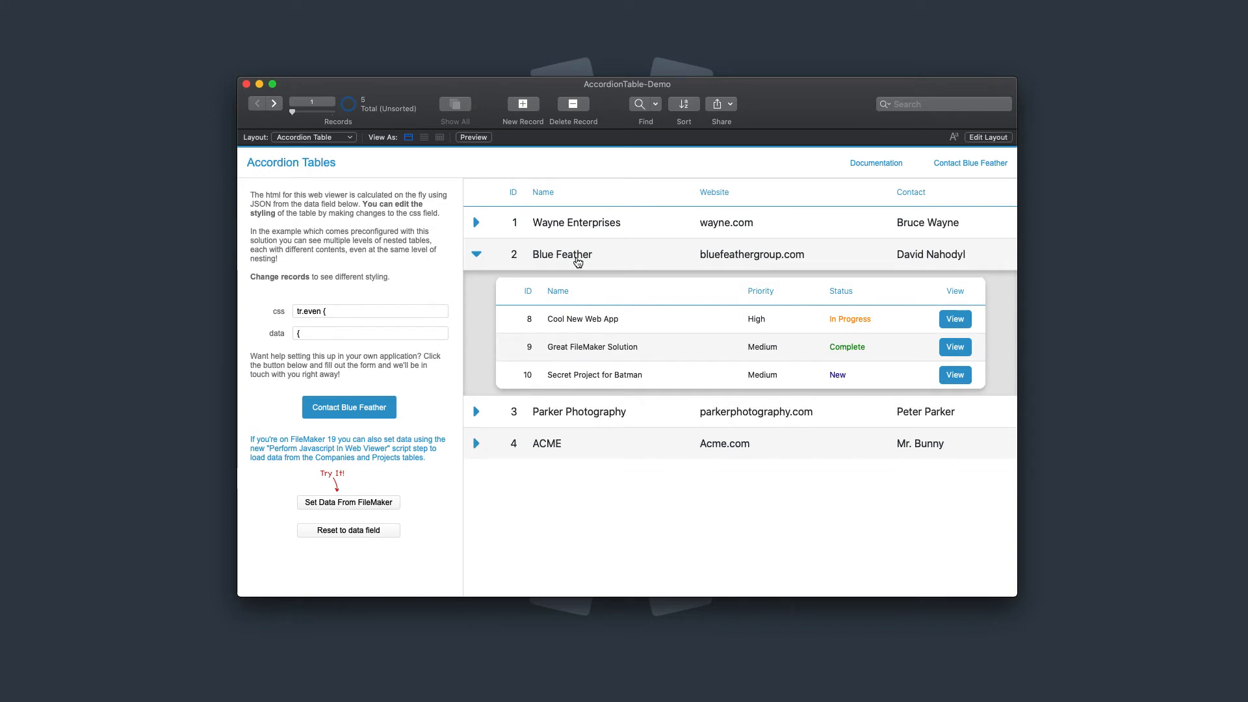
mouse_move(611, 330)
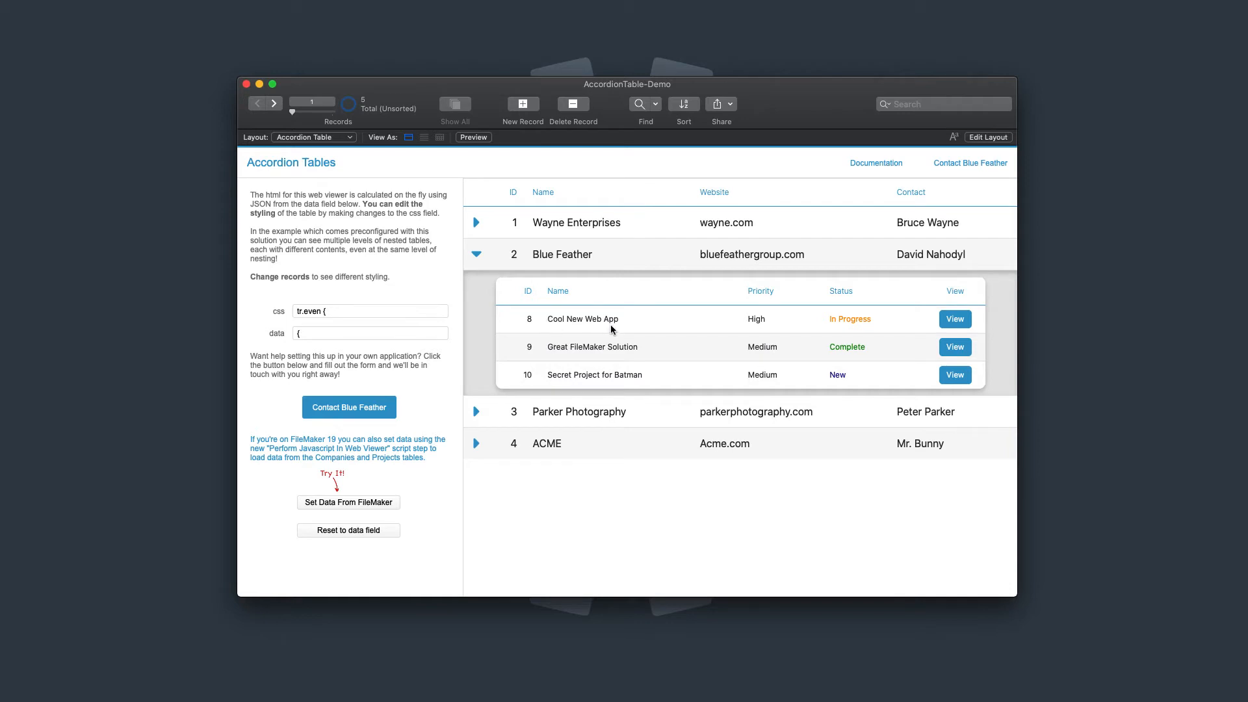
mouse_move(593, 323)
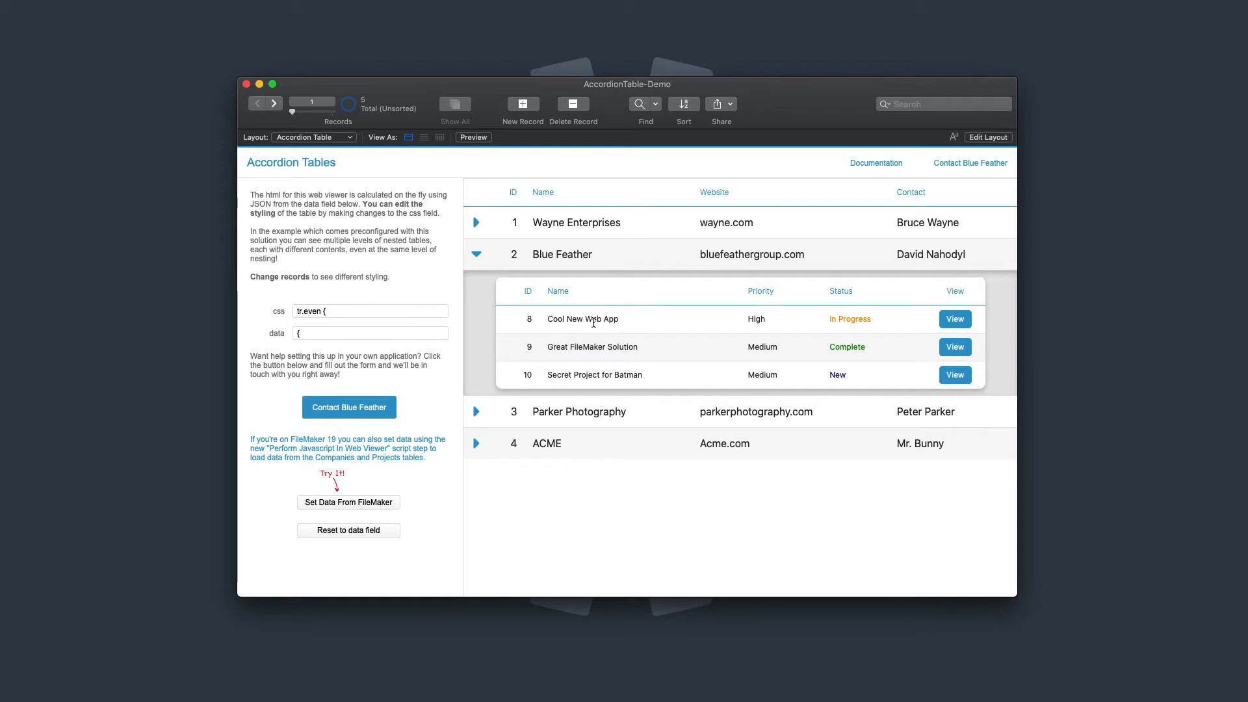
mouse_move(595, 262)
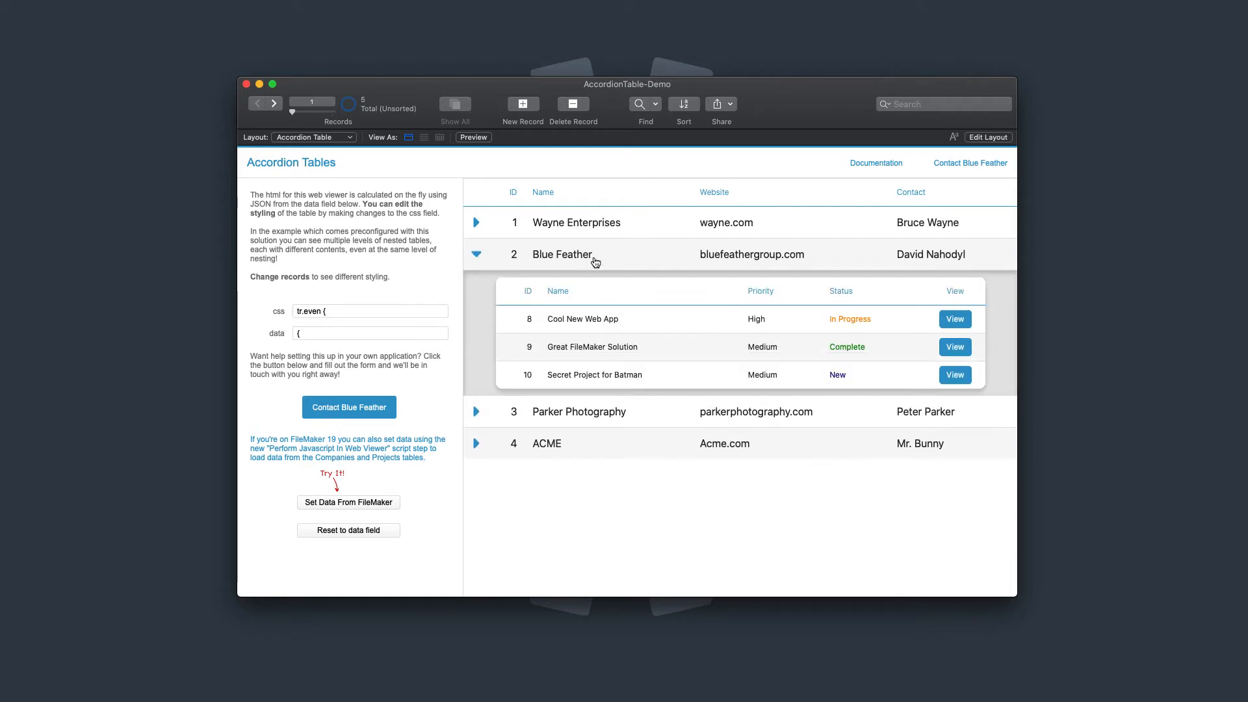
click(476, 412)
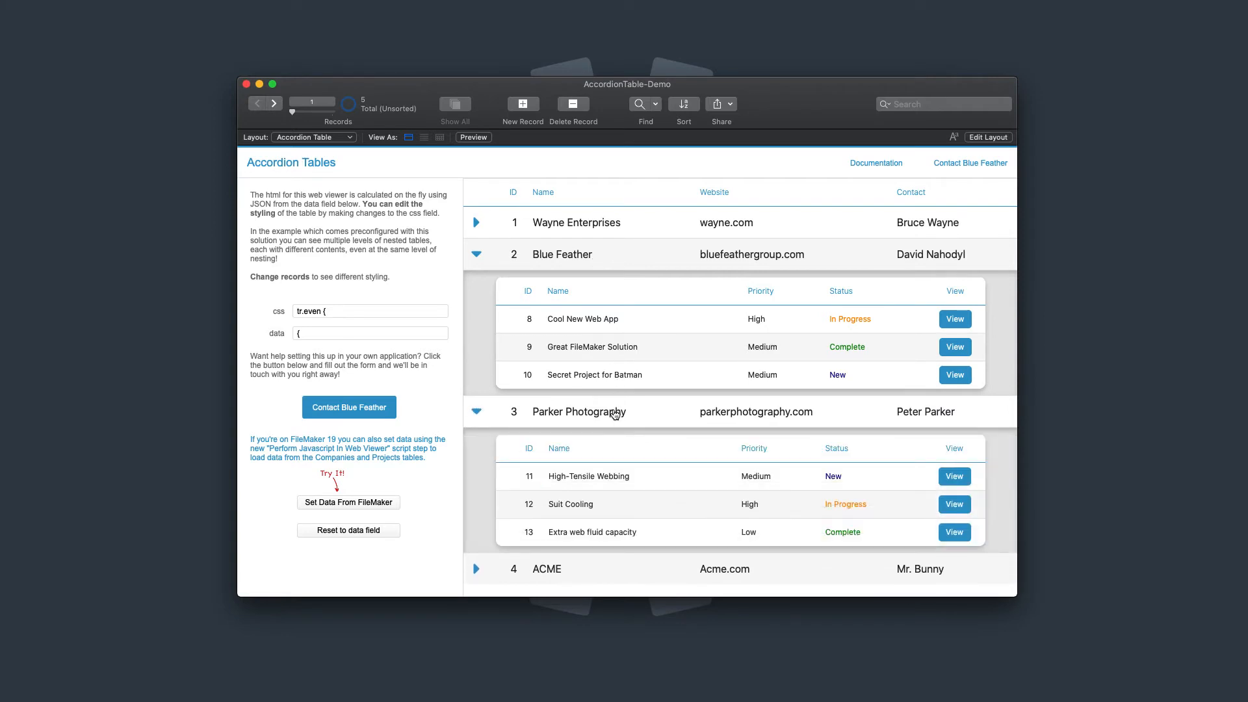
click(475, 412)
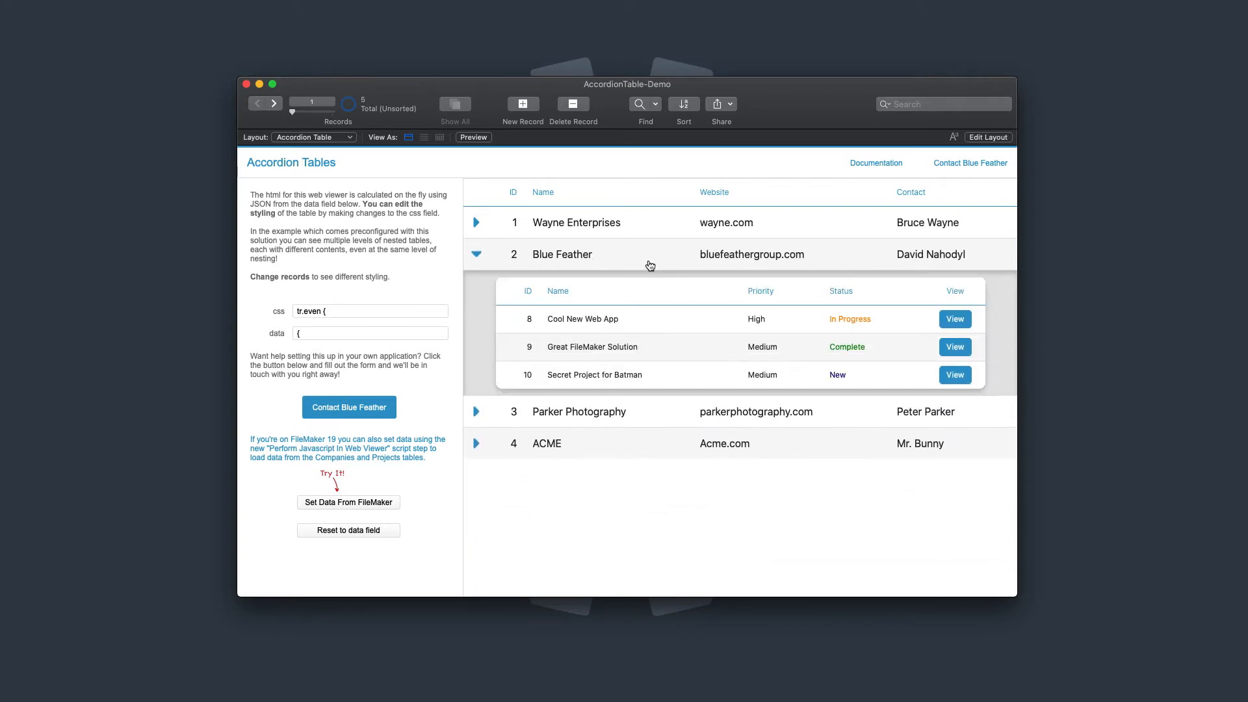
mouse_move(661, 277)
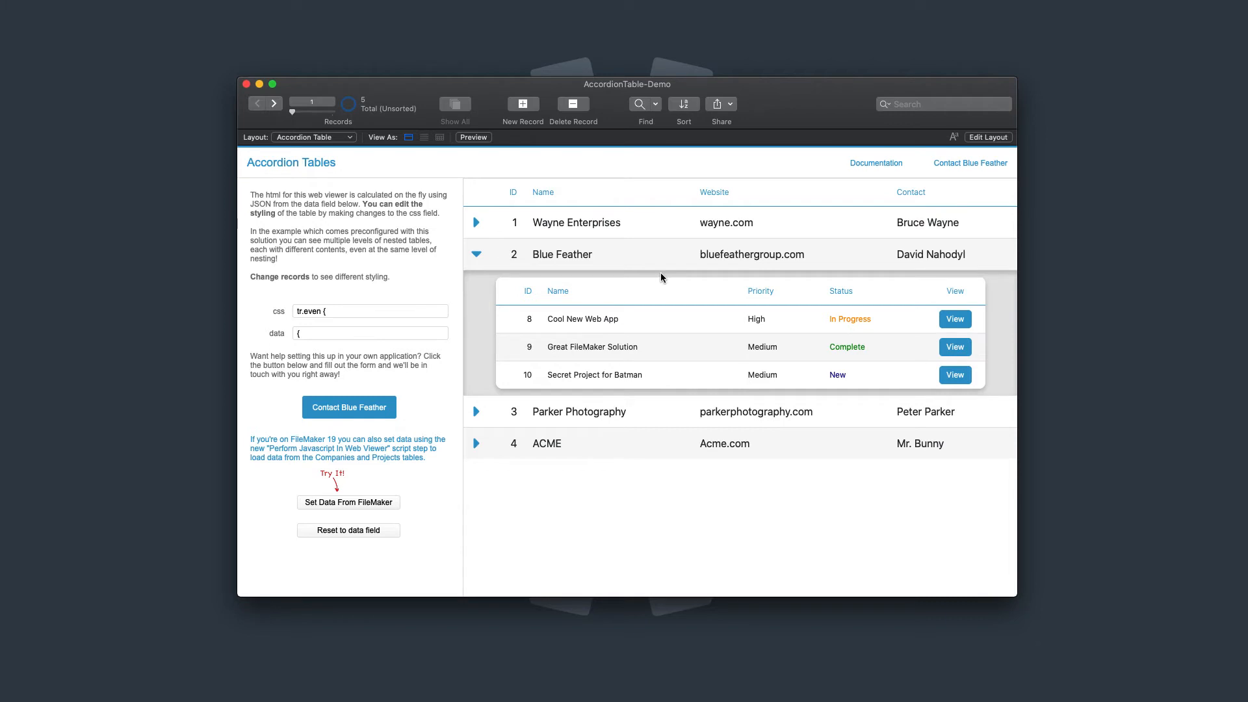
mouse_move(683, 336)
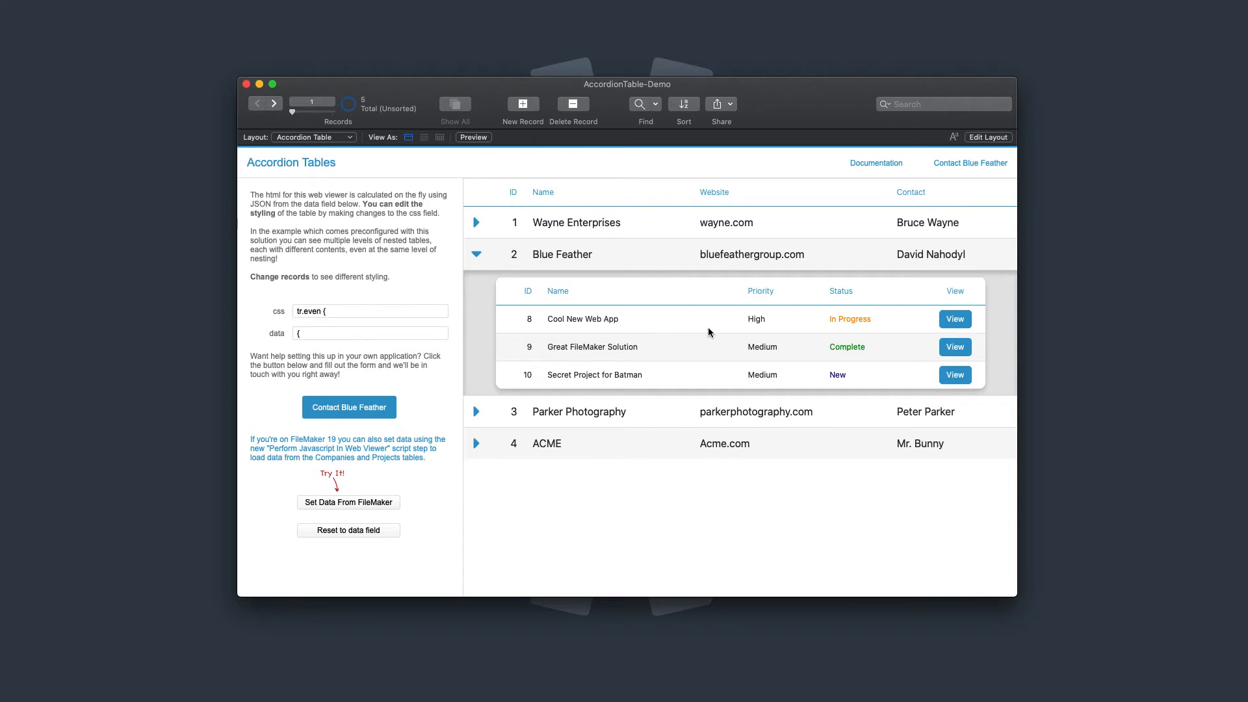
mouse_move(955, 319)
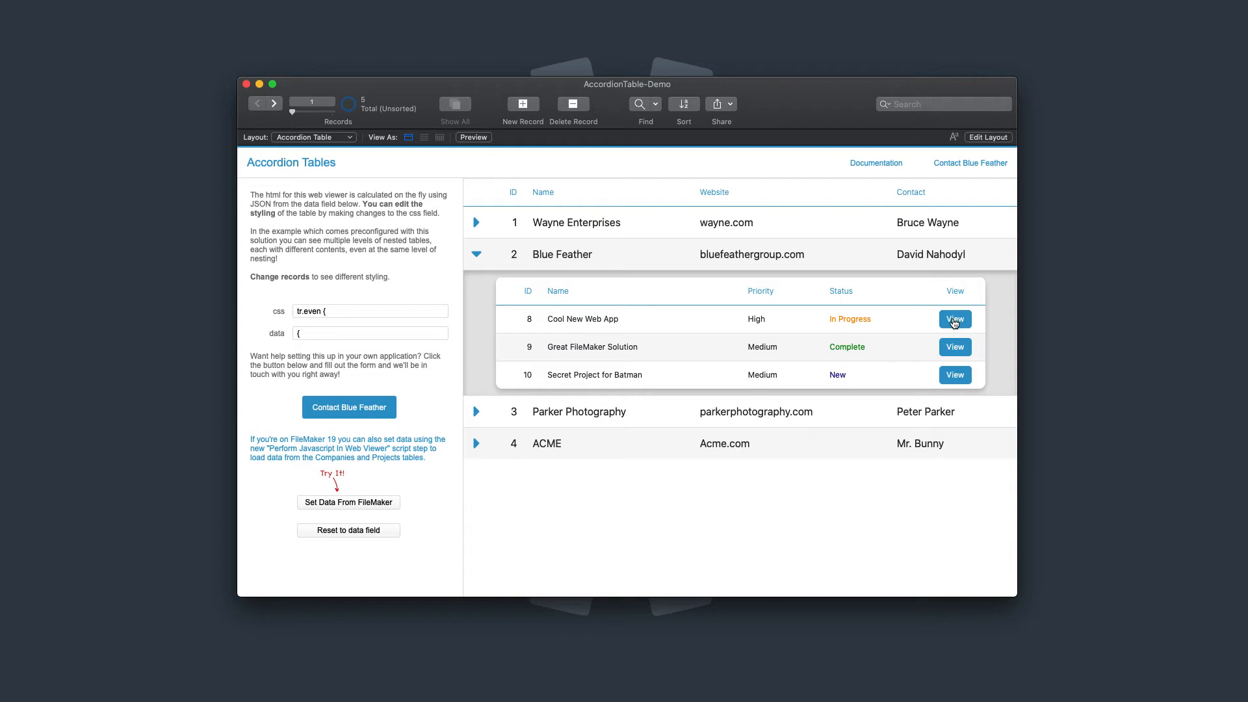
Open Cool New Web App's details and set its Status to Complete
click(954, 319)
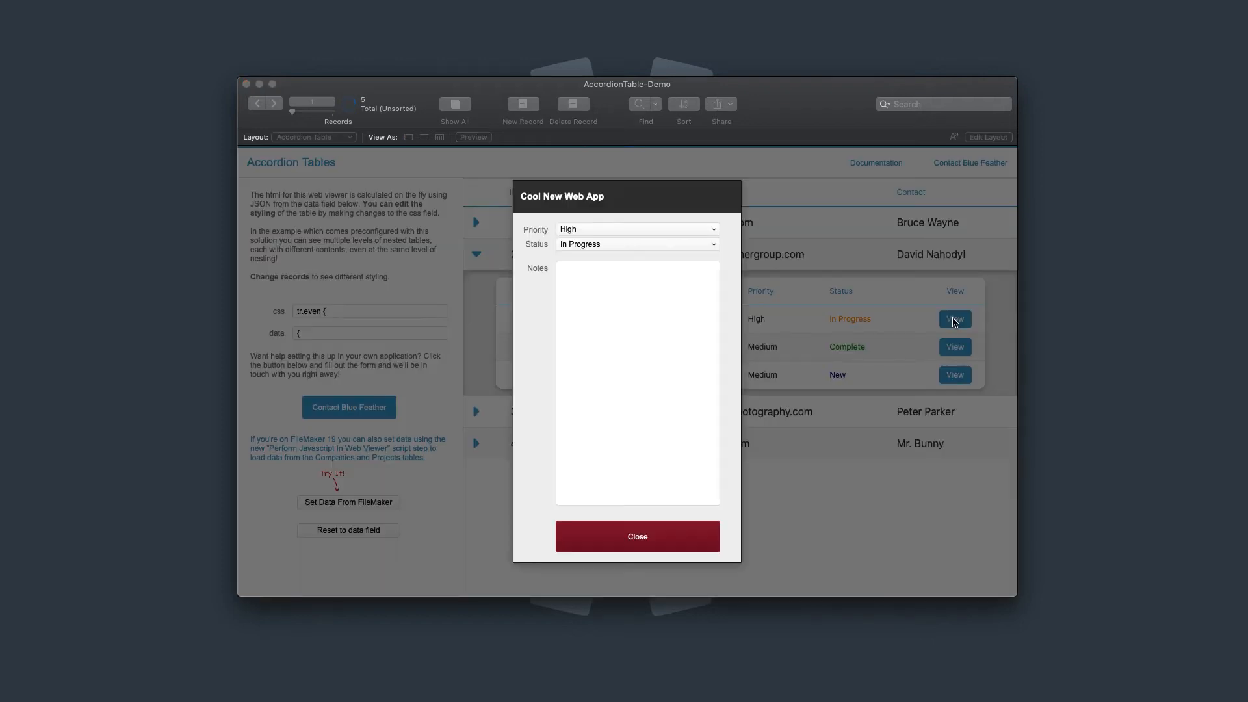
mouse_move(656, 279)
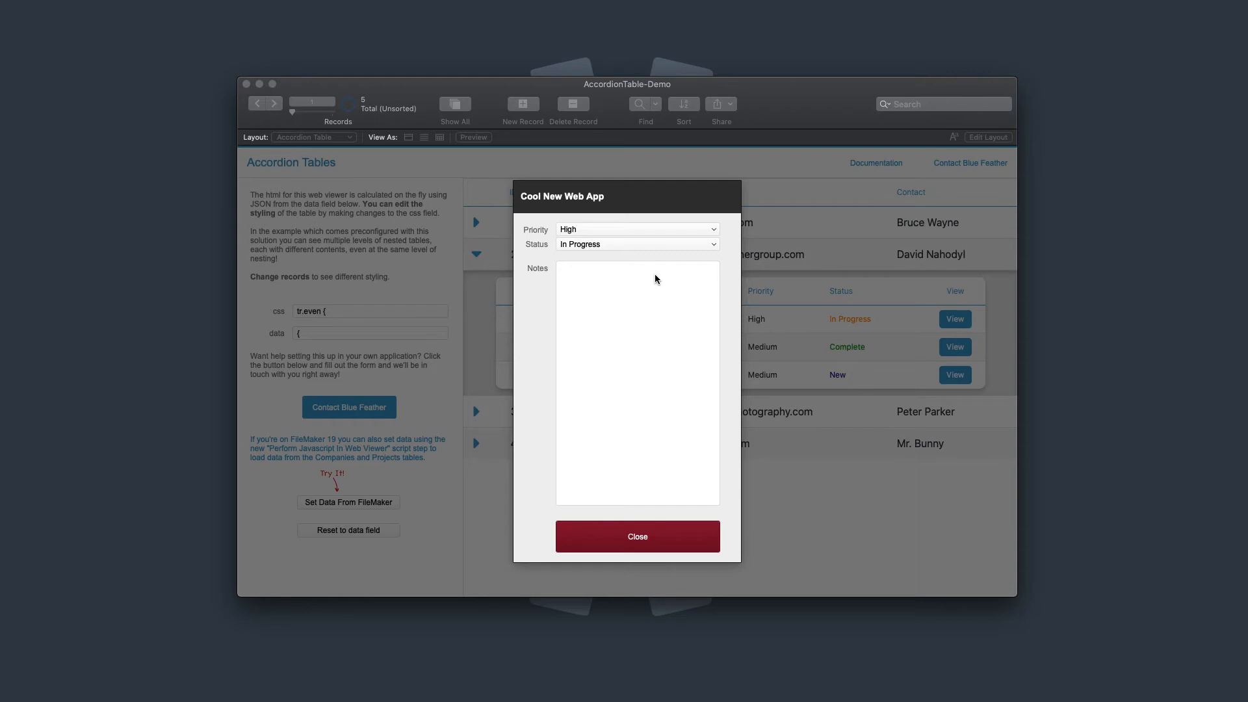
mouse_move(639, 260)
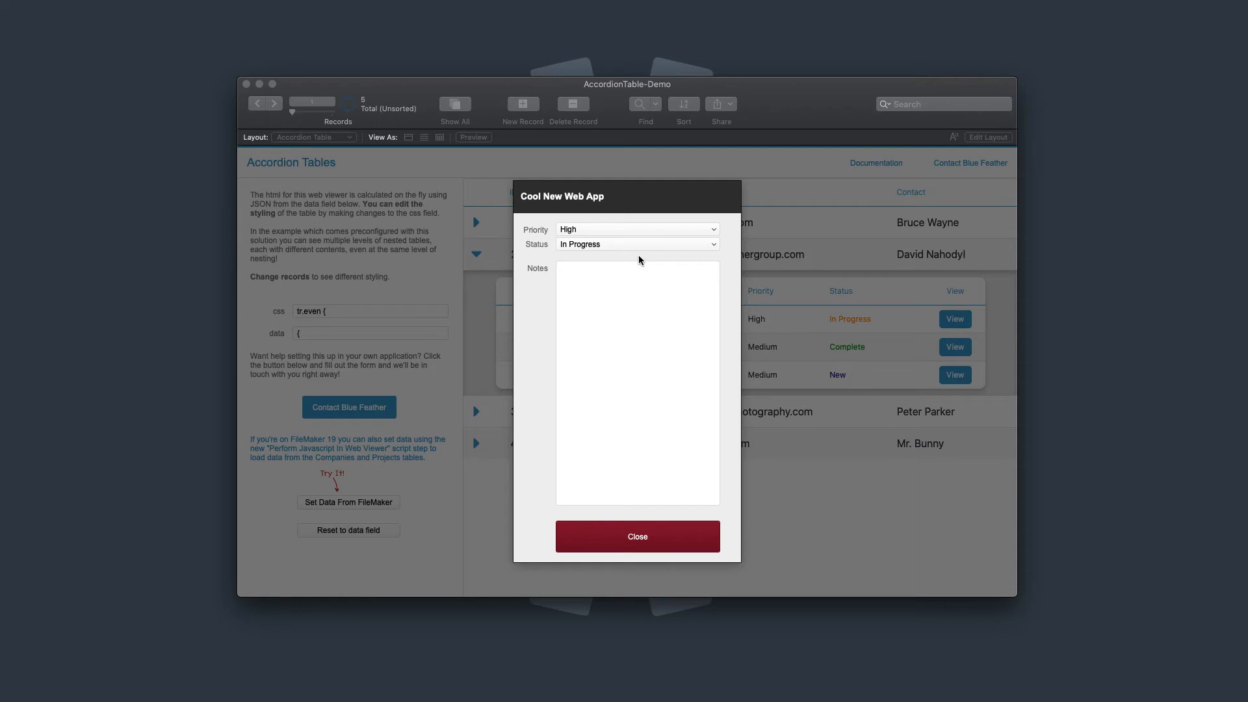
click(635, 245)
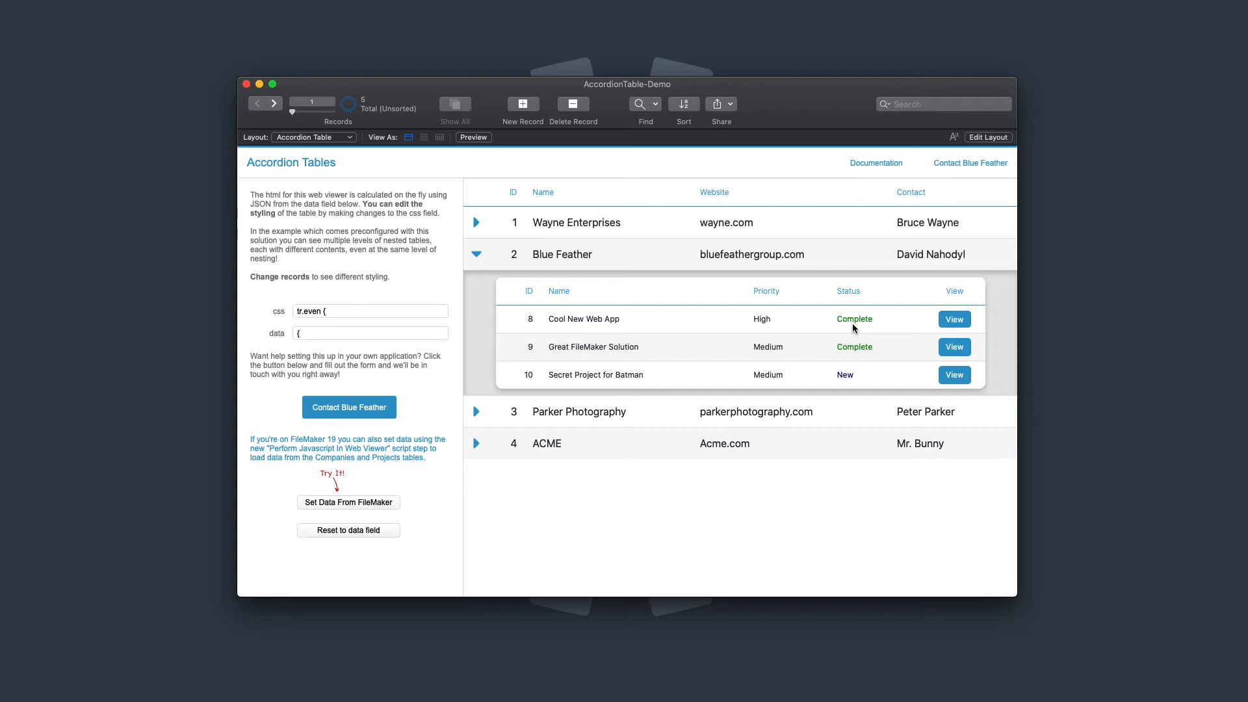
mouse_move(804, 277)
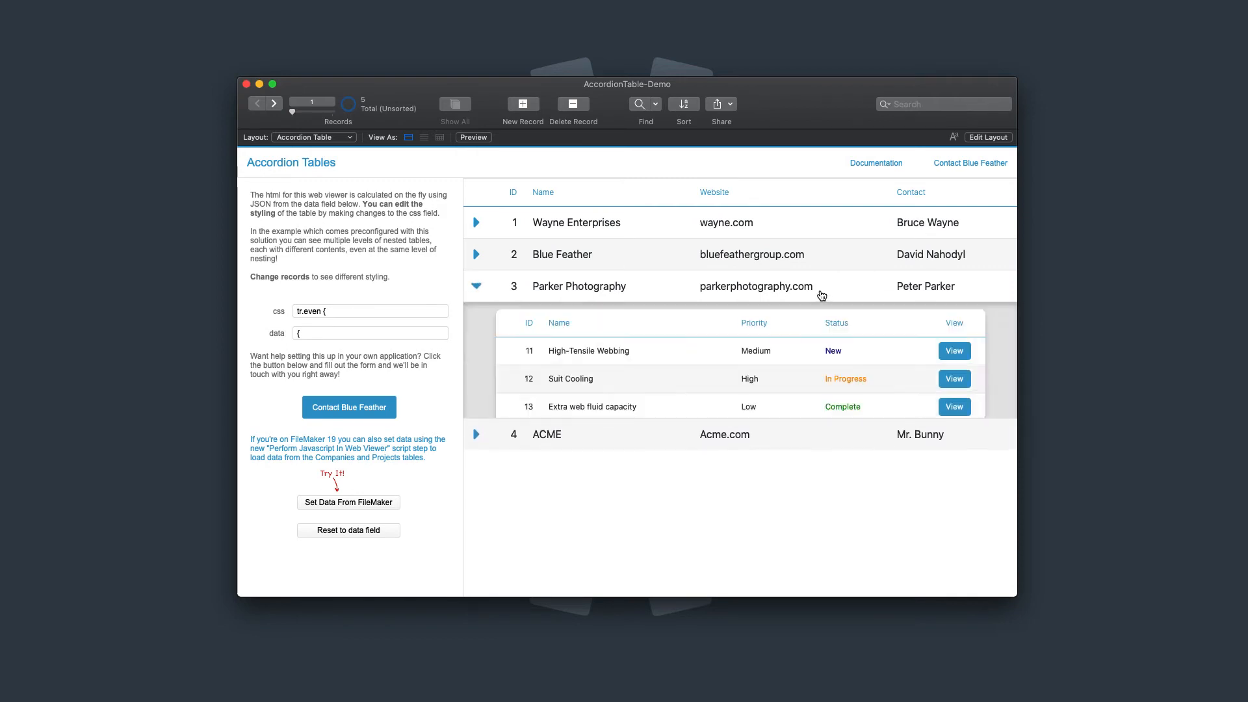
click(476, 286)
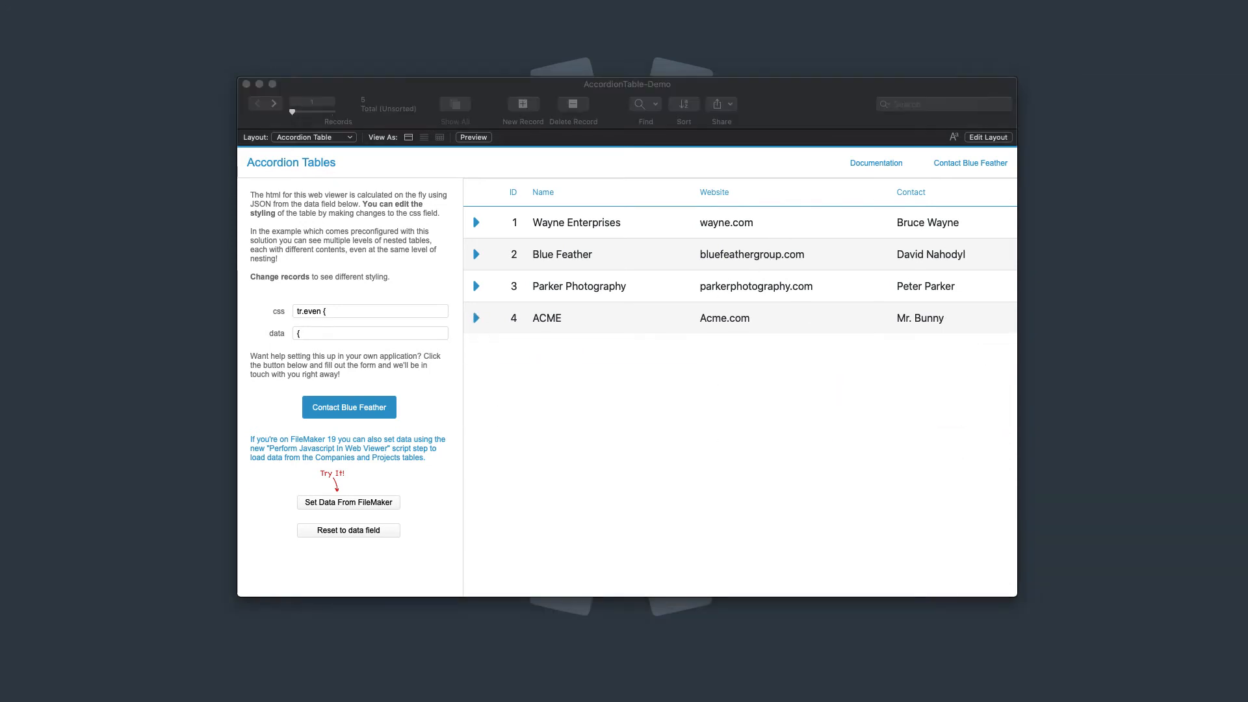
mouse_move(733, 256)
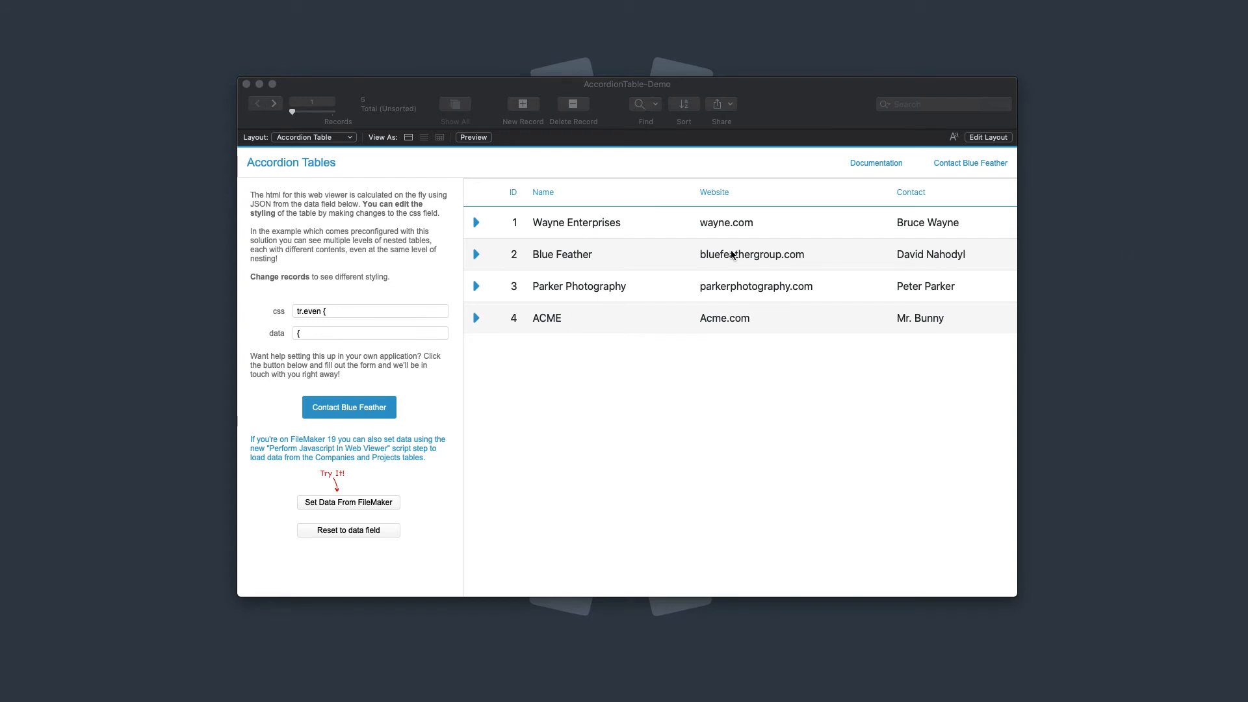
click(476, 255)
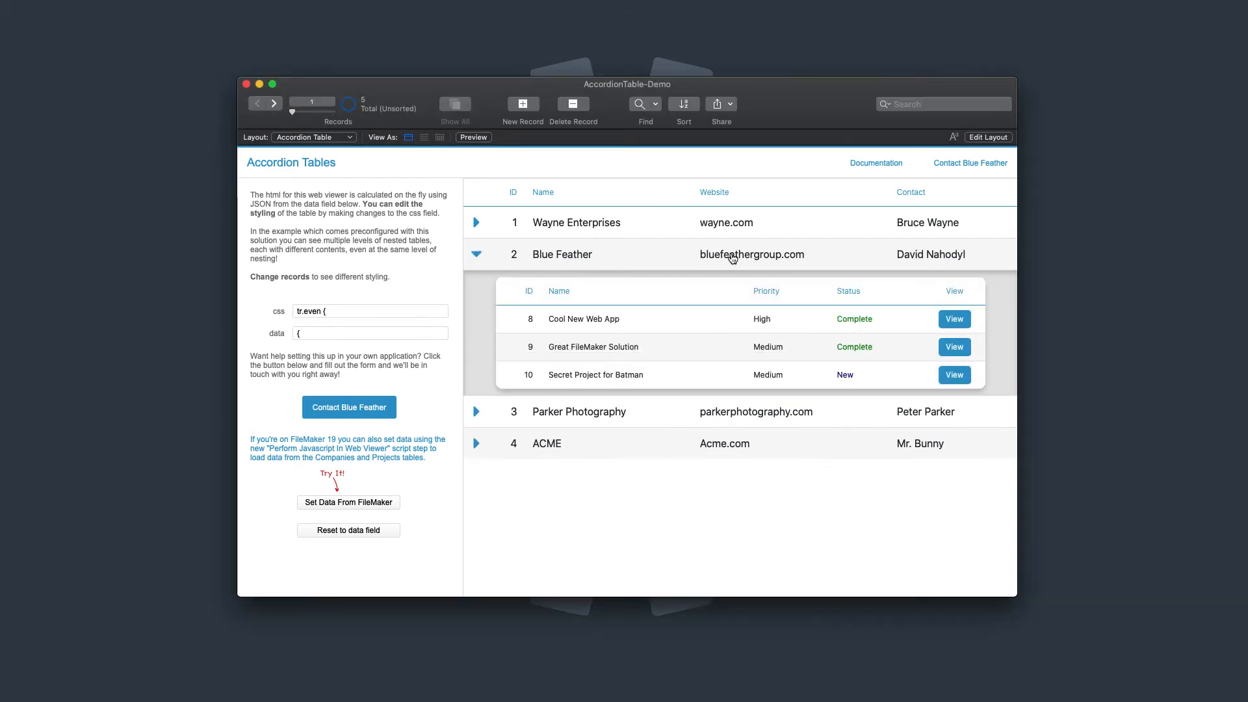
click(475, 254)
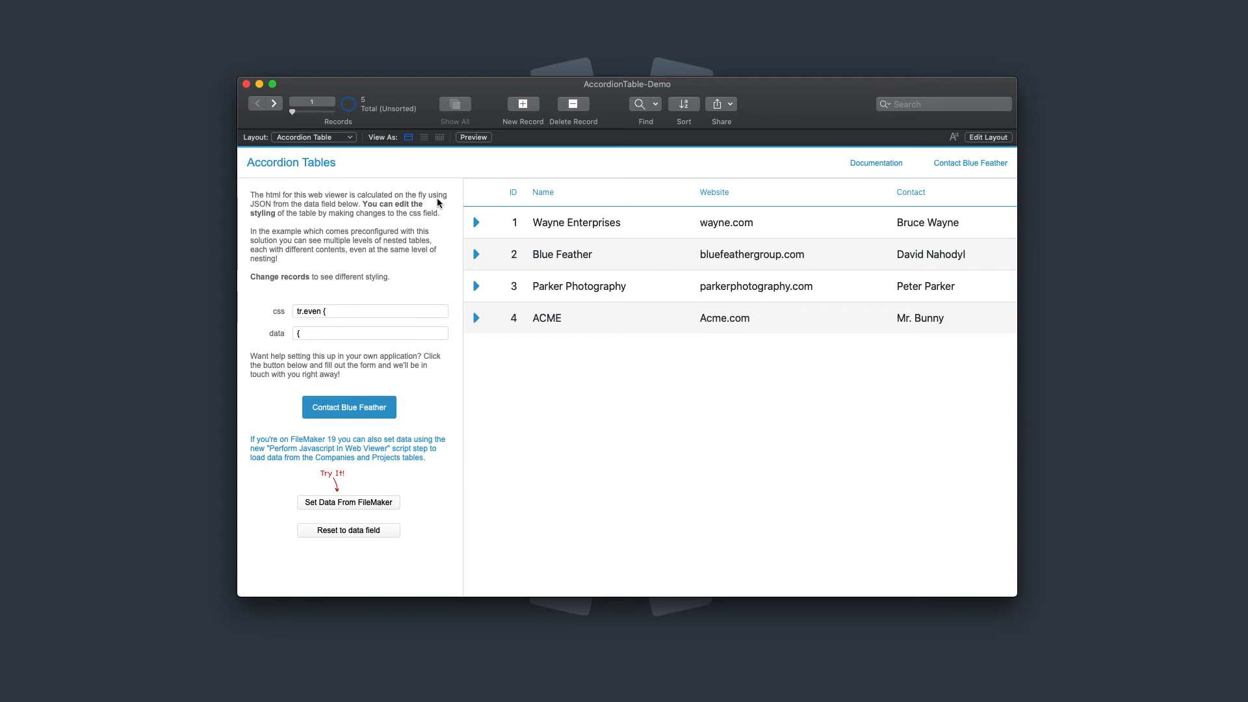
Reset to the data field, then toggle the Blue Feather and New Website rows open and closed
click(348, 502)
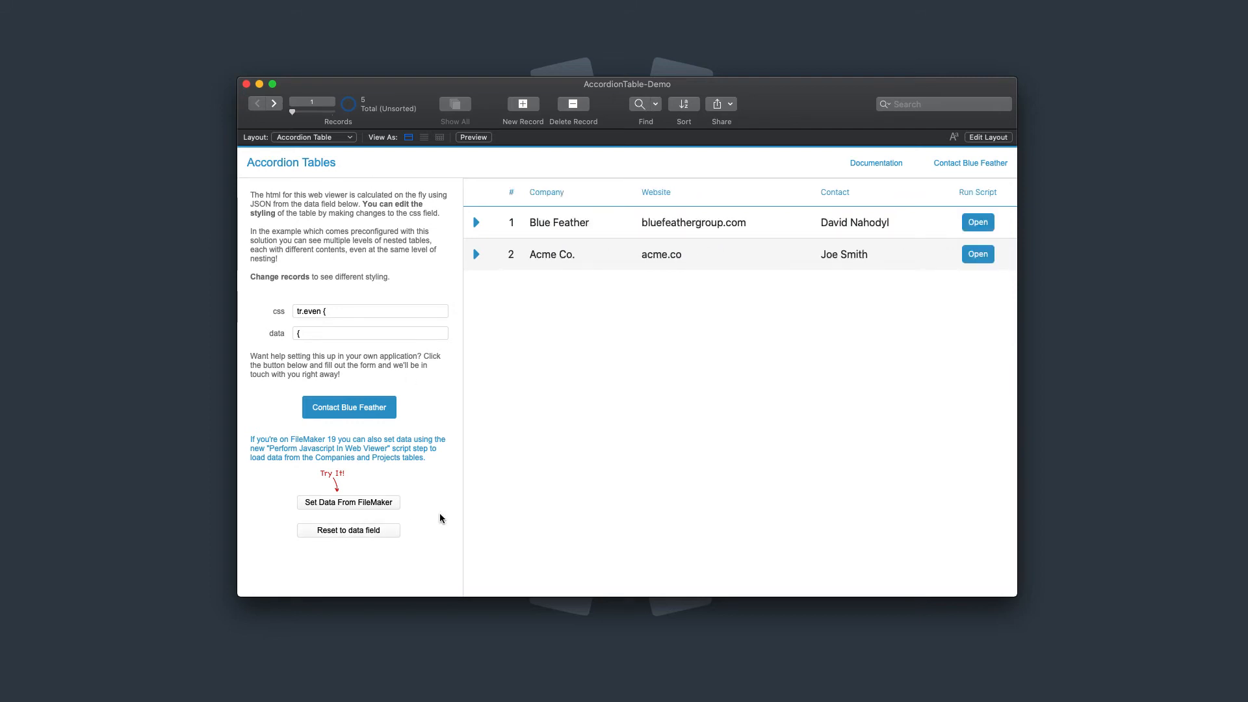
mouse_move(606, 342)
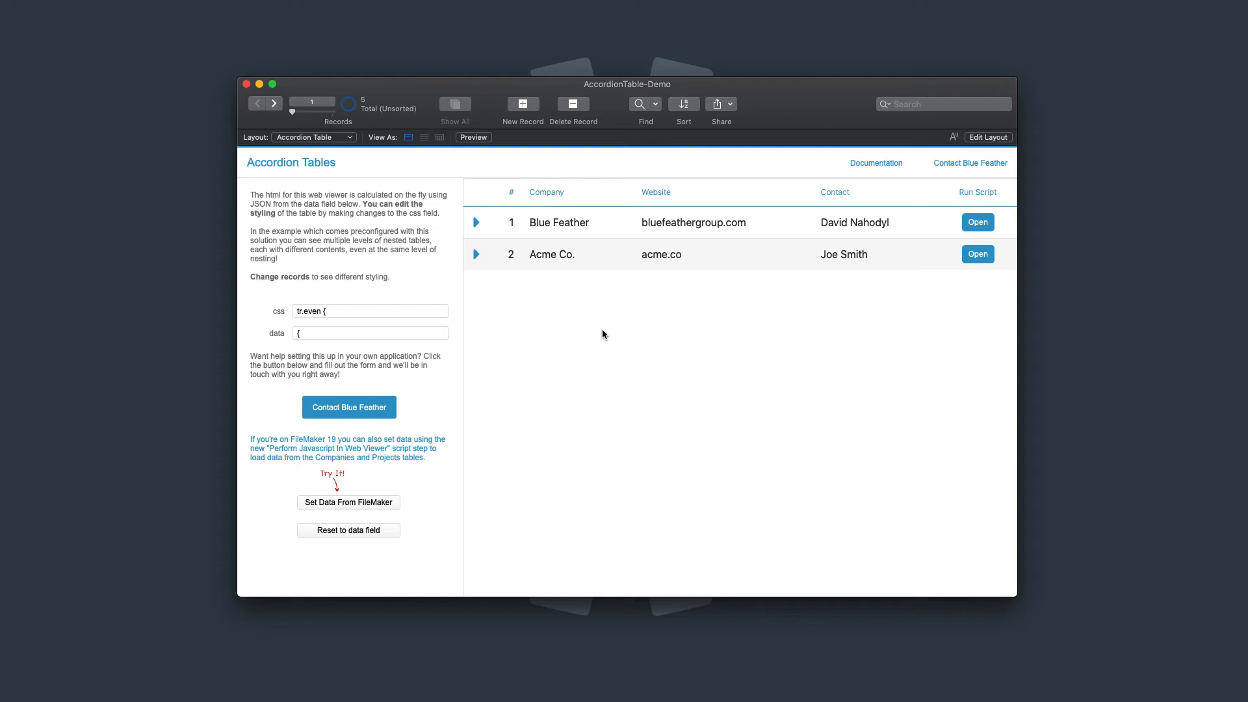
mouse_move(593, 226)
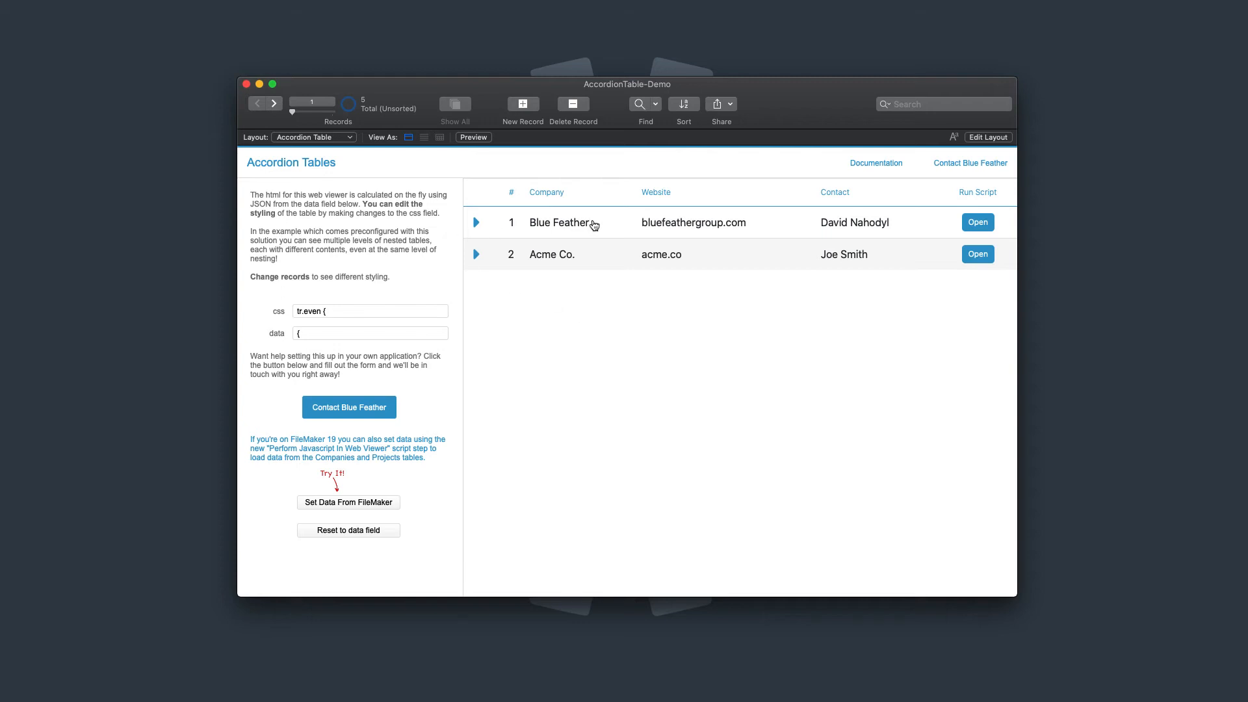
click(475, 222)
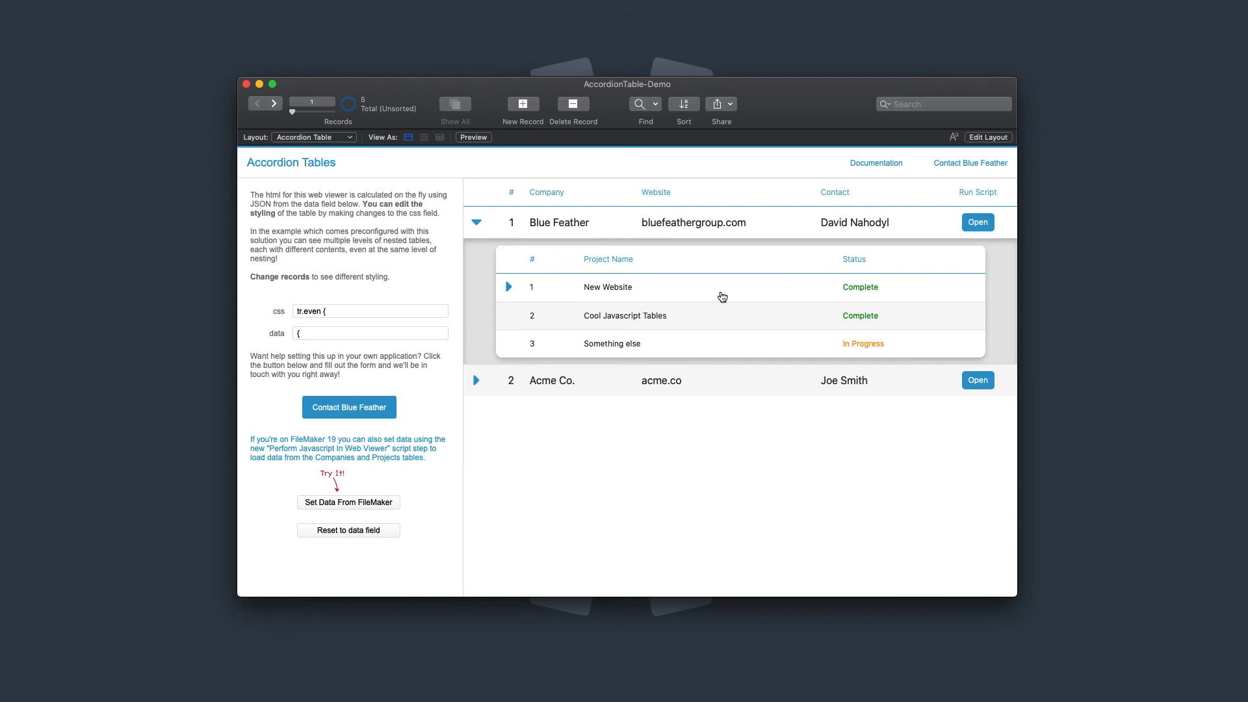
click(507, 287)
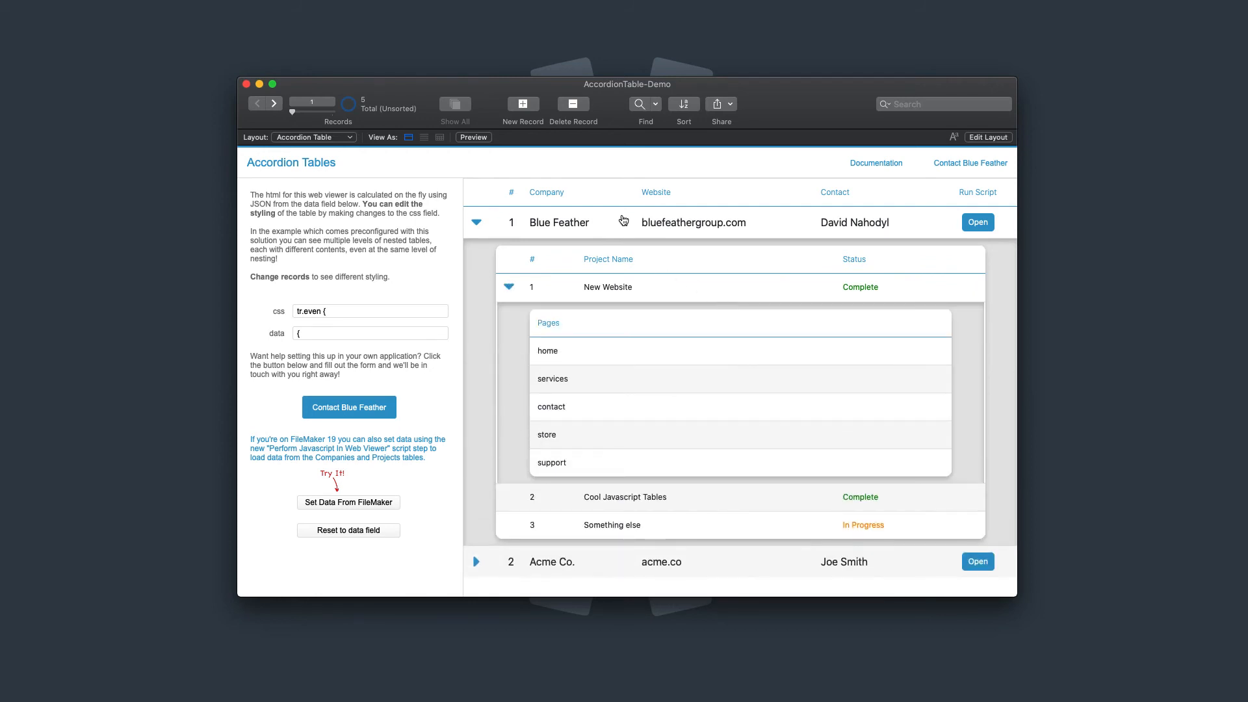
mouse_move(674, 354)
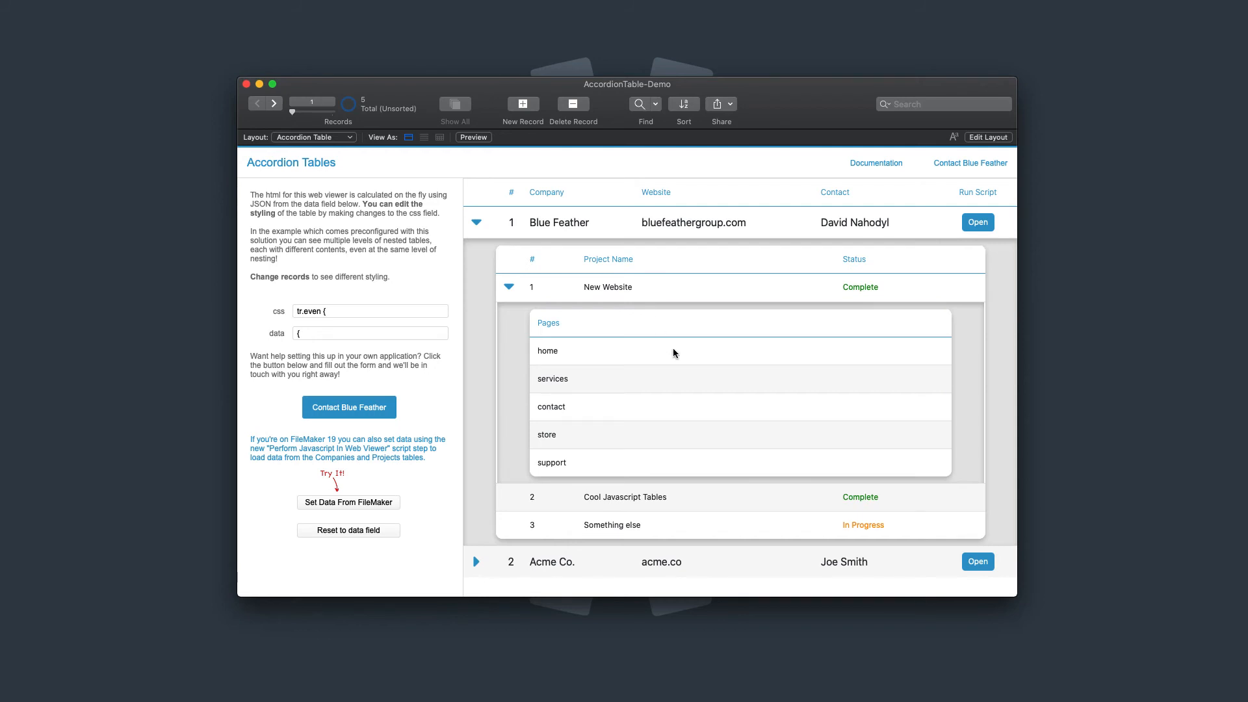
click(509, 287)
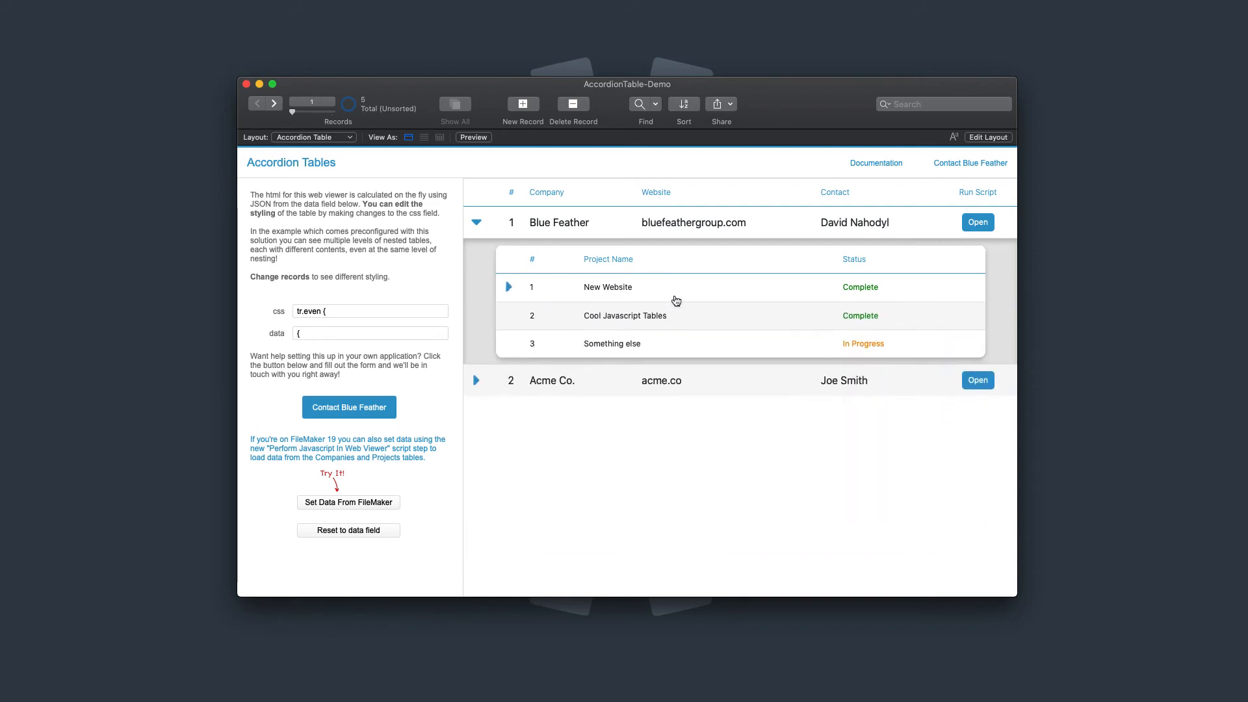
mouse_move(632, 297)
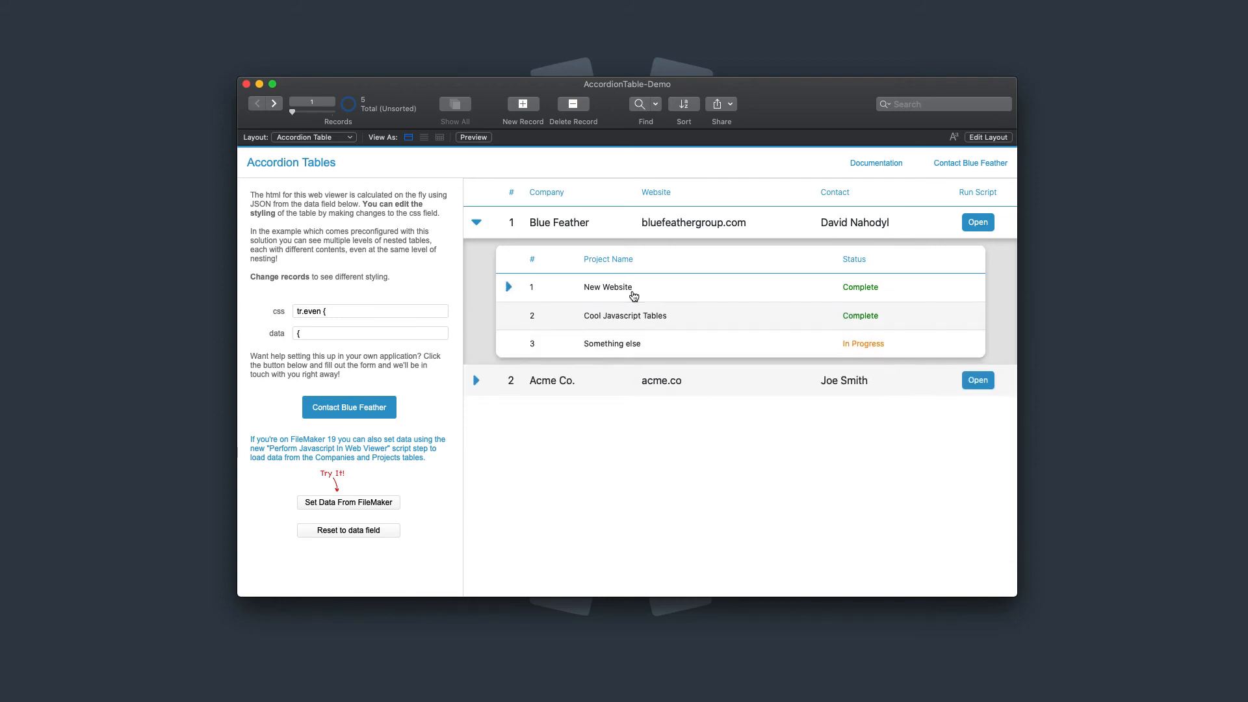
click(507, 287)
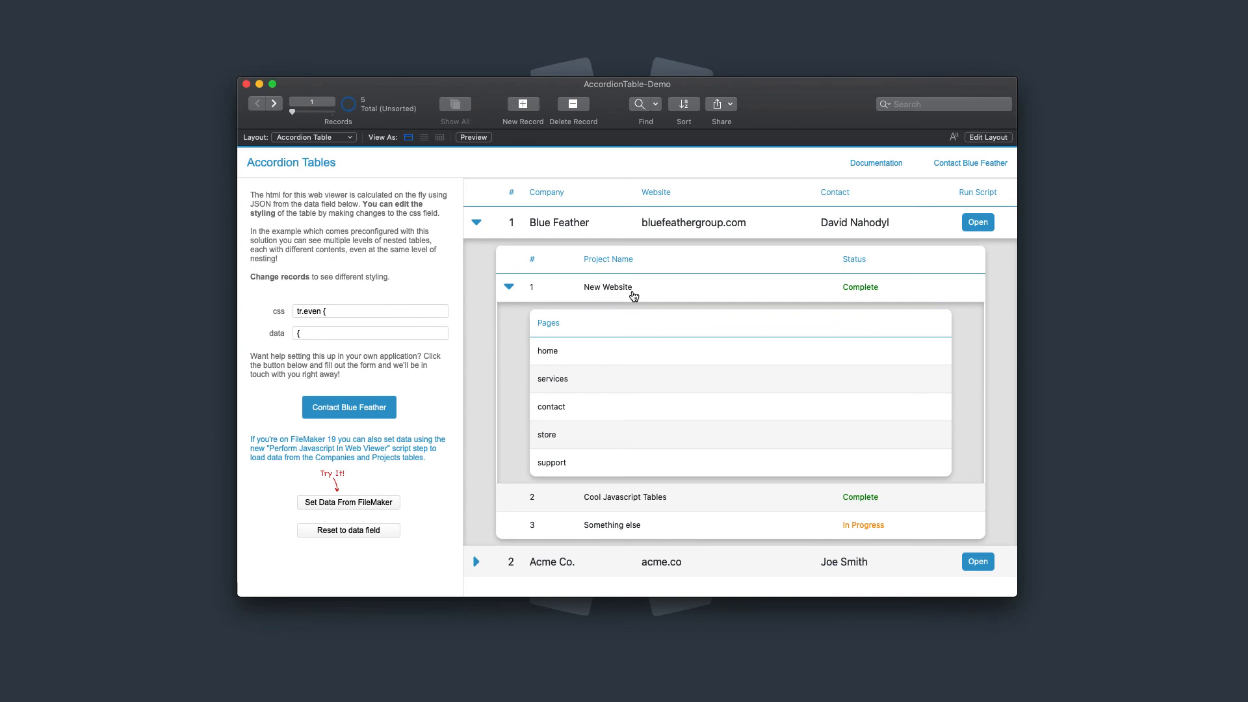
click(475, 222)
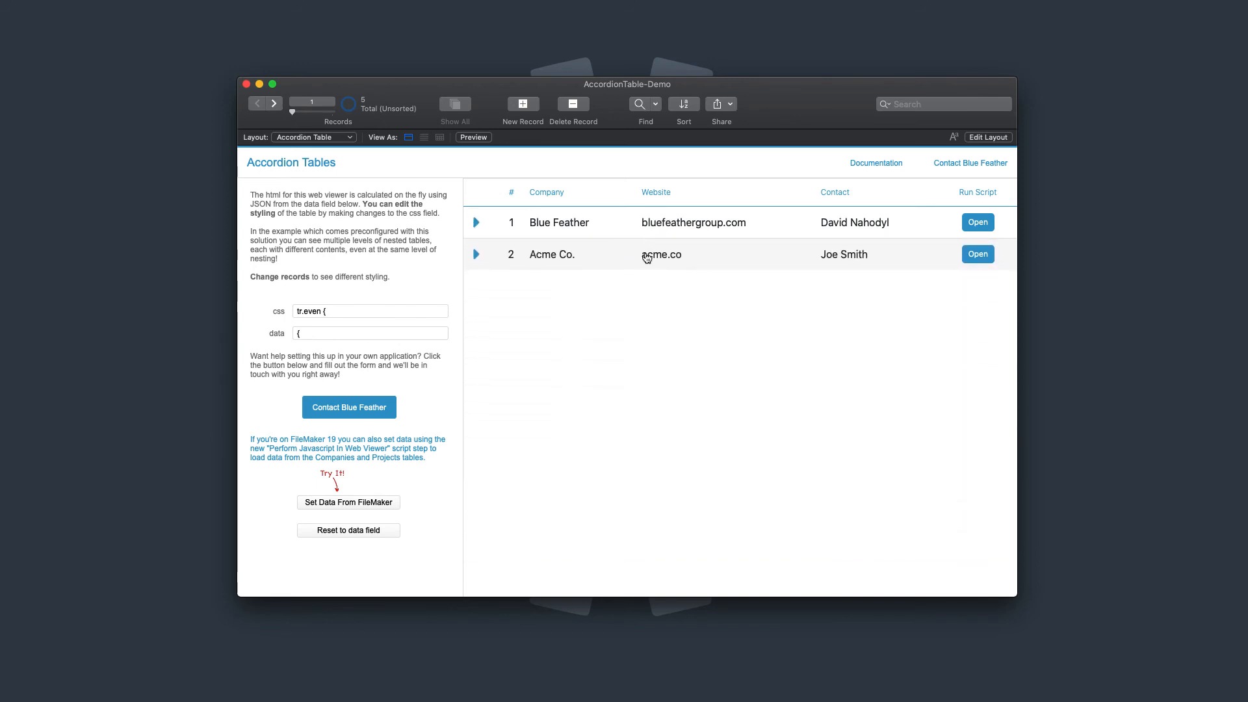
mouse_move(634, 233)
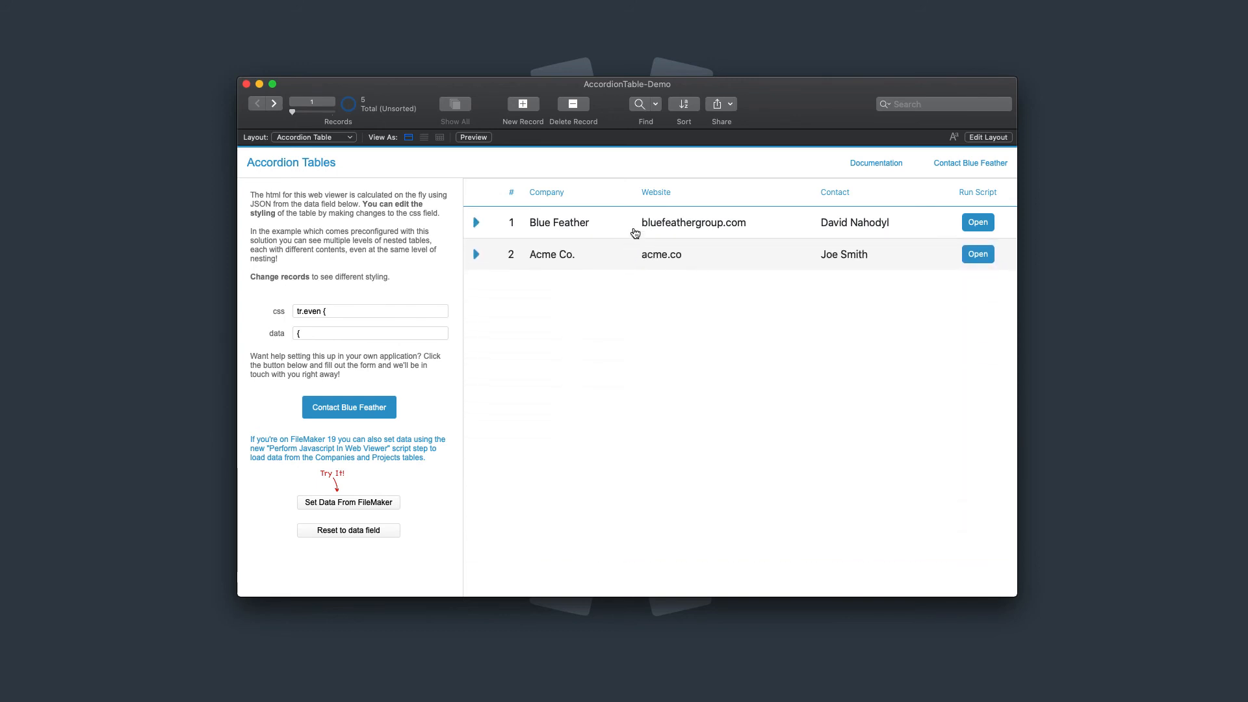
Expand Acme Co. to show the chocolate, vanilla and strawberry flavors table
click(476, 255)
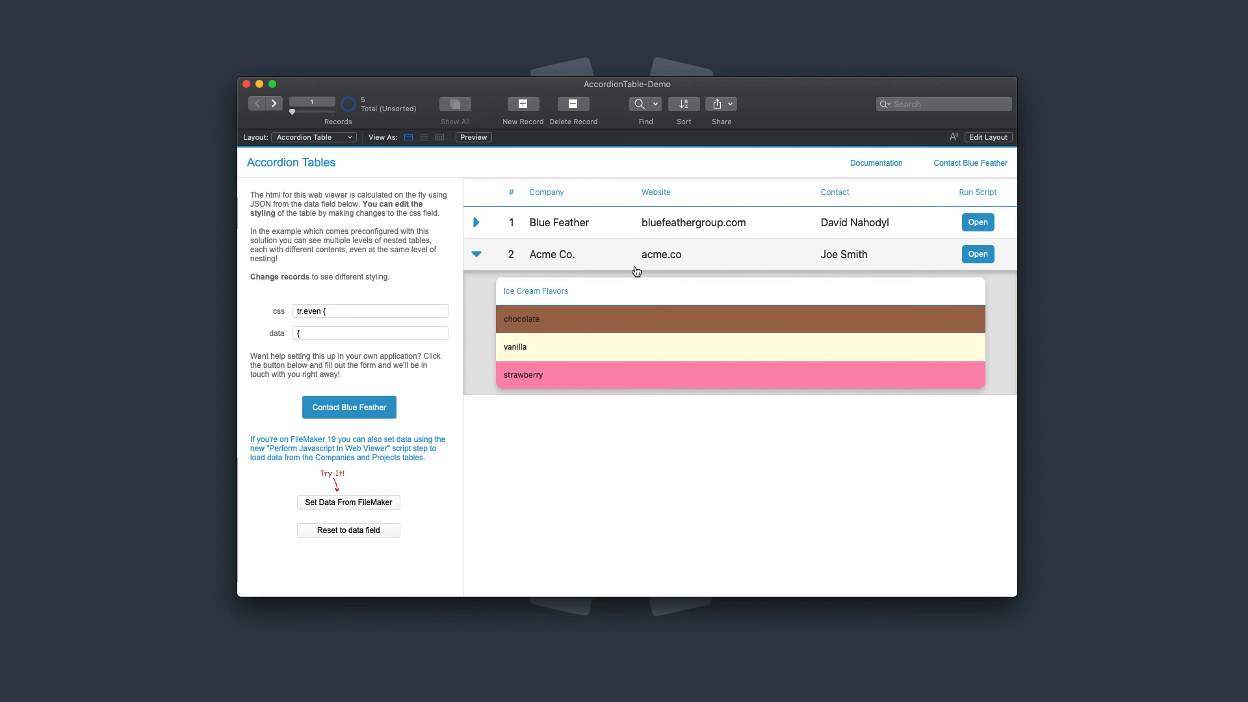
click(369, 311)
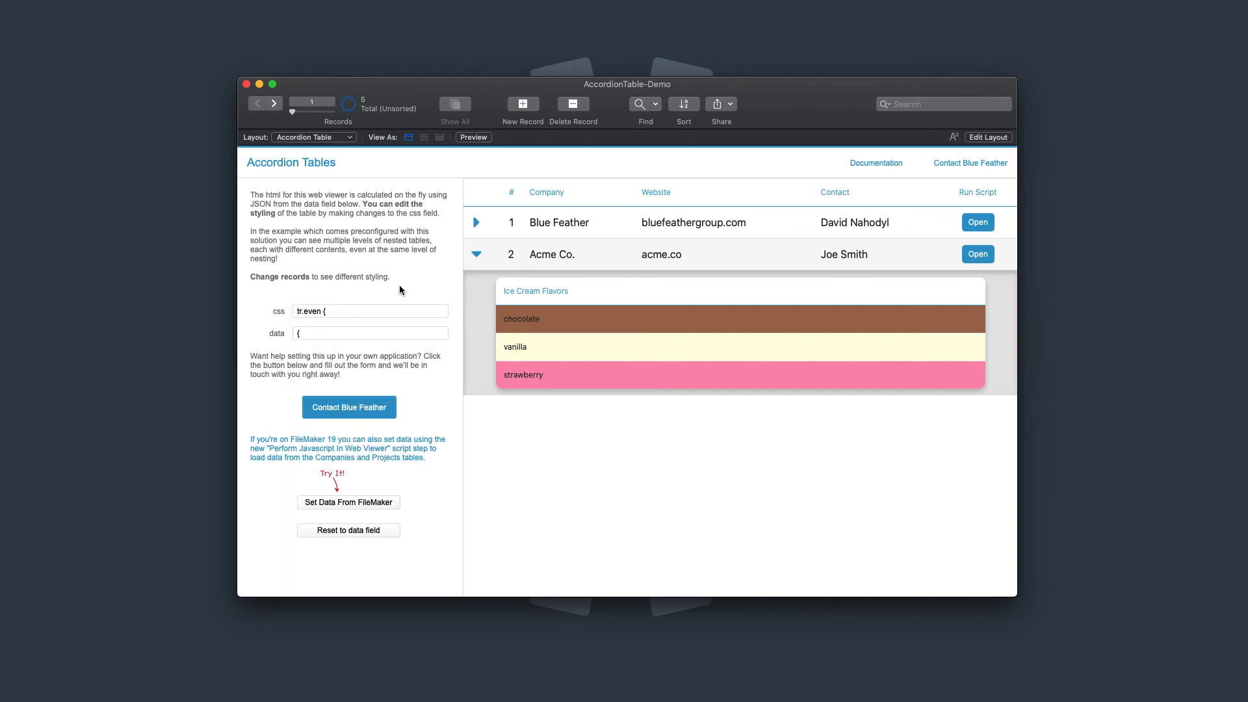
mouse_move(404, 288)
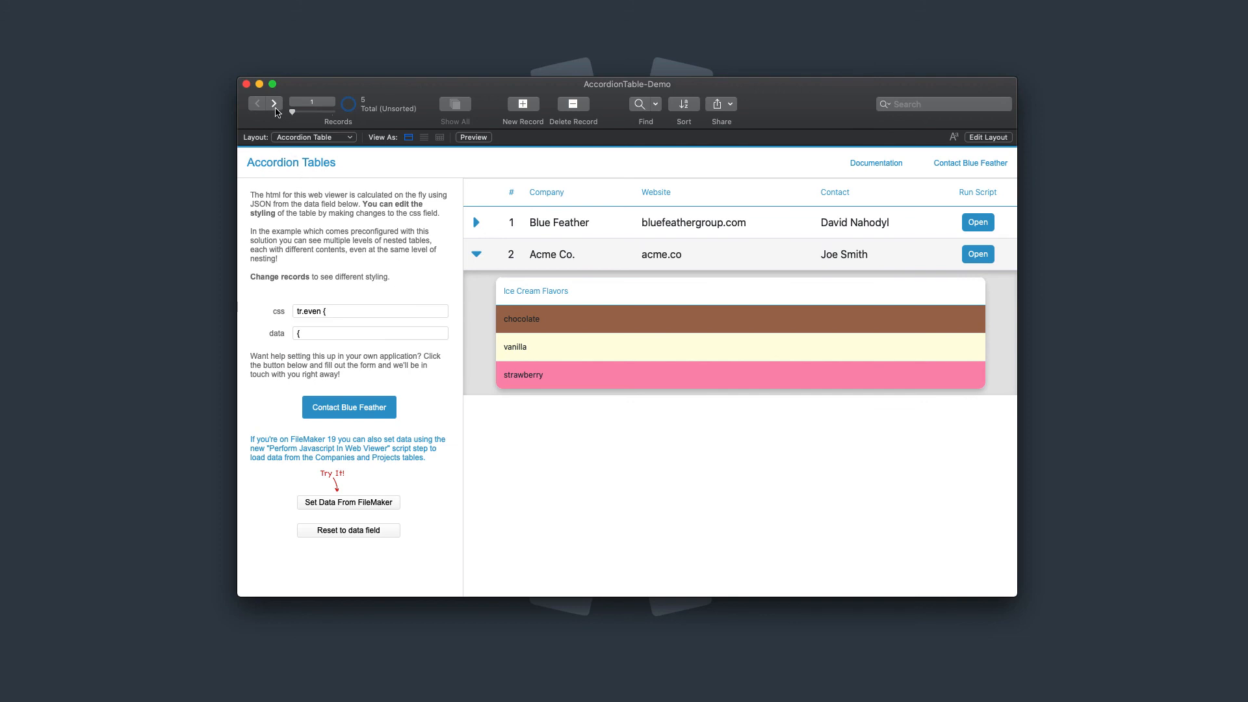
Advance to record 4, then expand and collapse its Blue Feather row
click(274, 103)
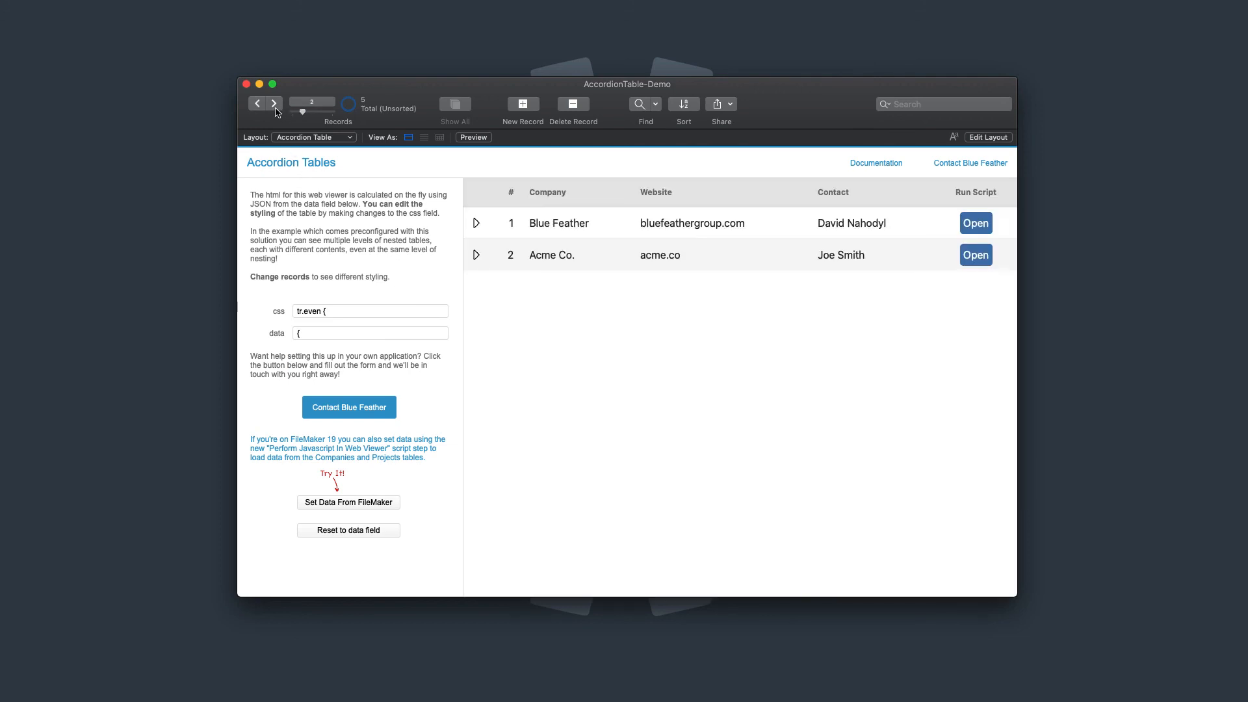
mouse_move(295, 124)
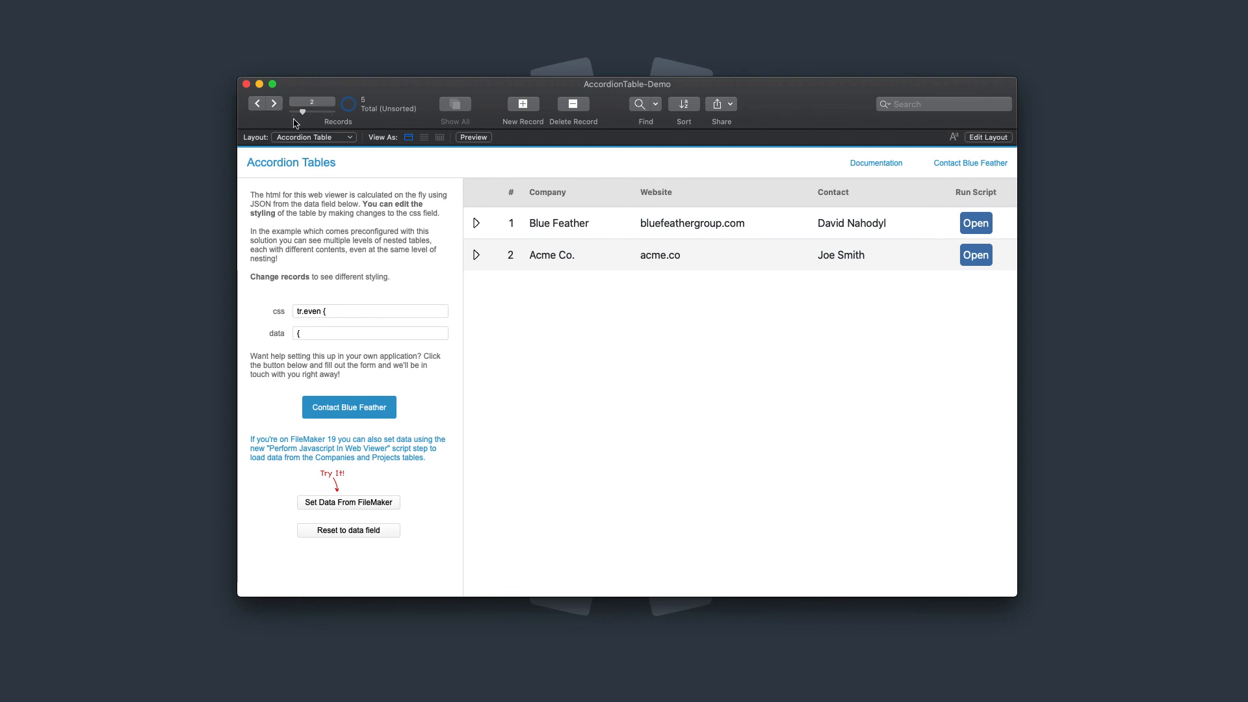
click(274, 103)
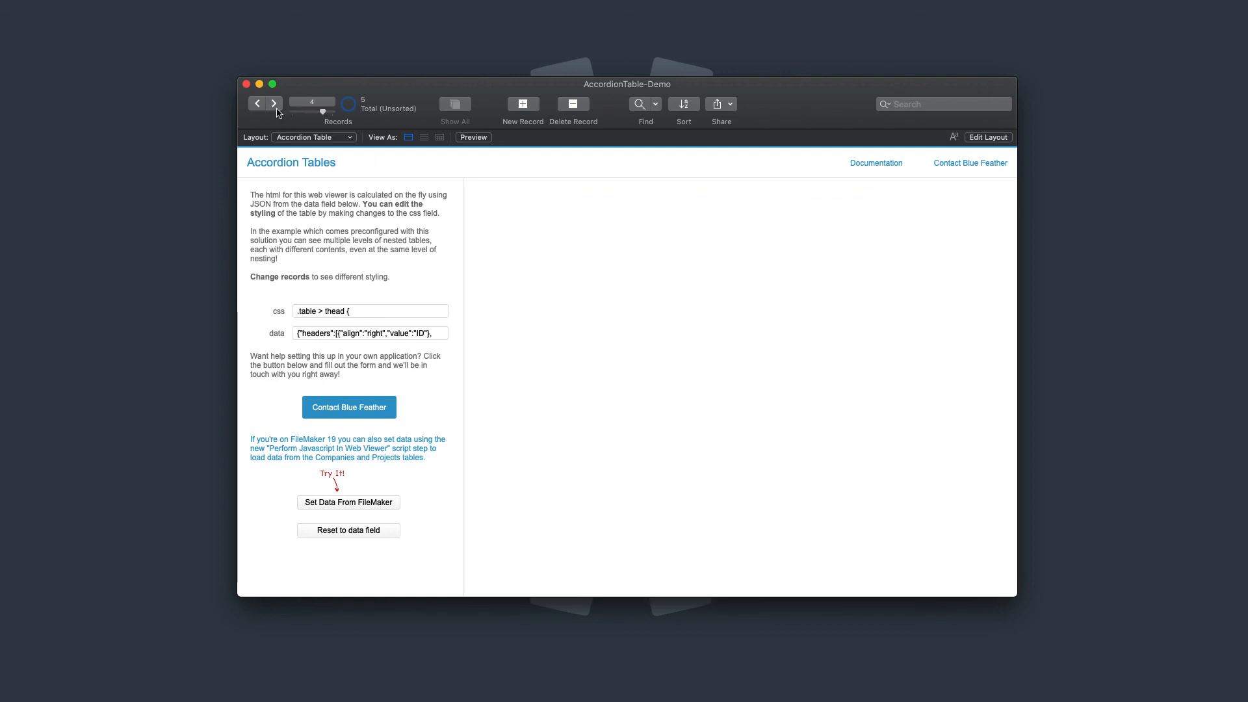
click(348, 503)
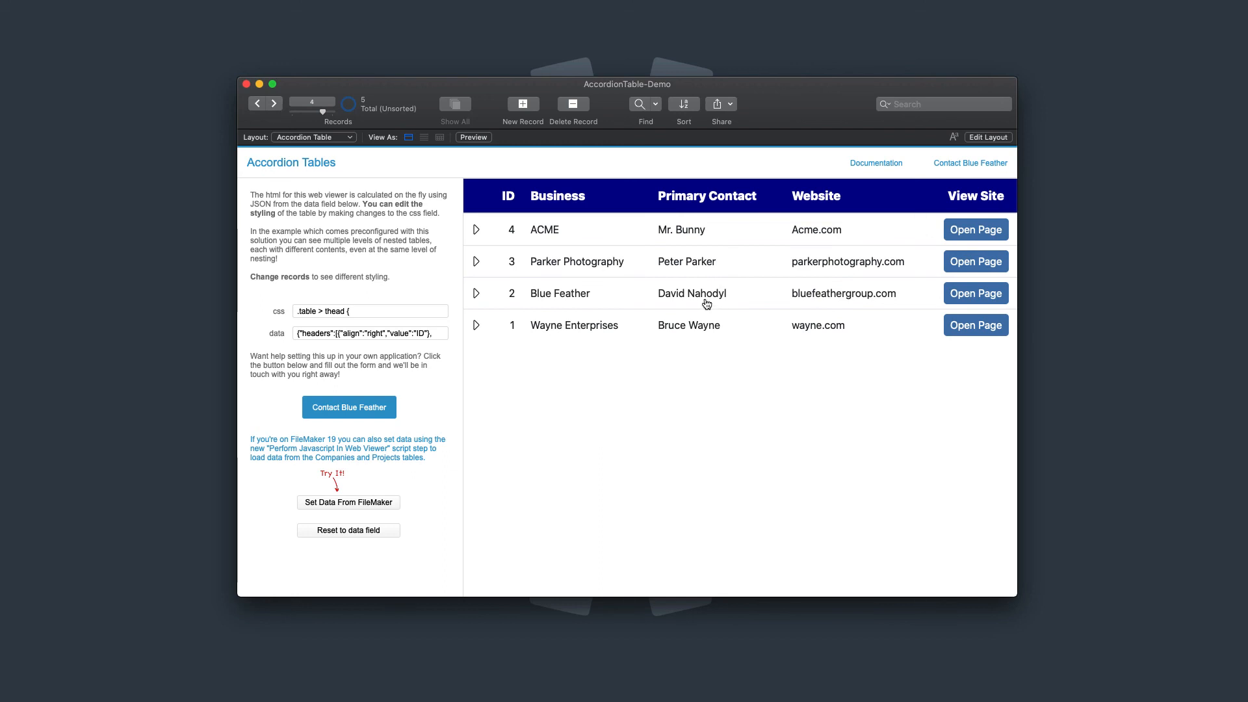
click(475, 294)
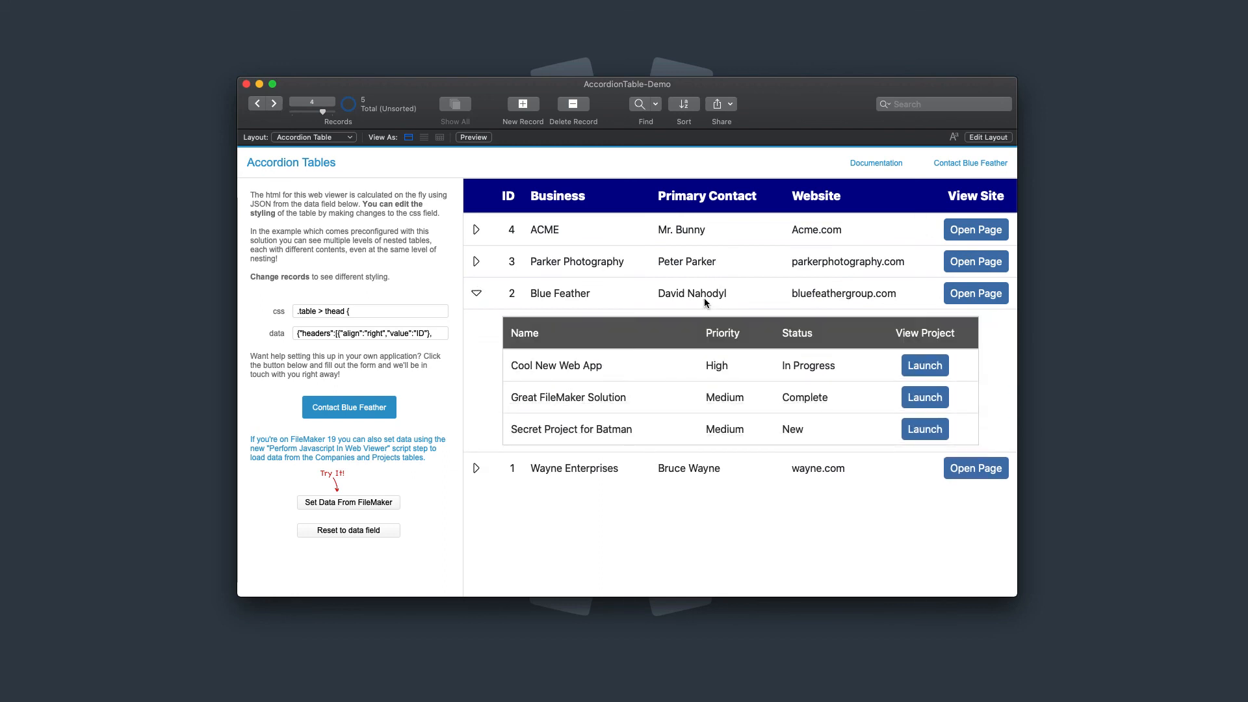
click(476, 293)
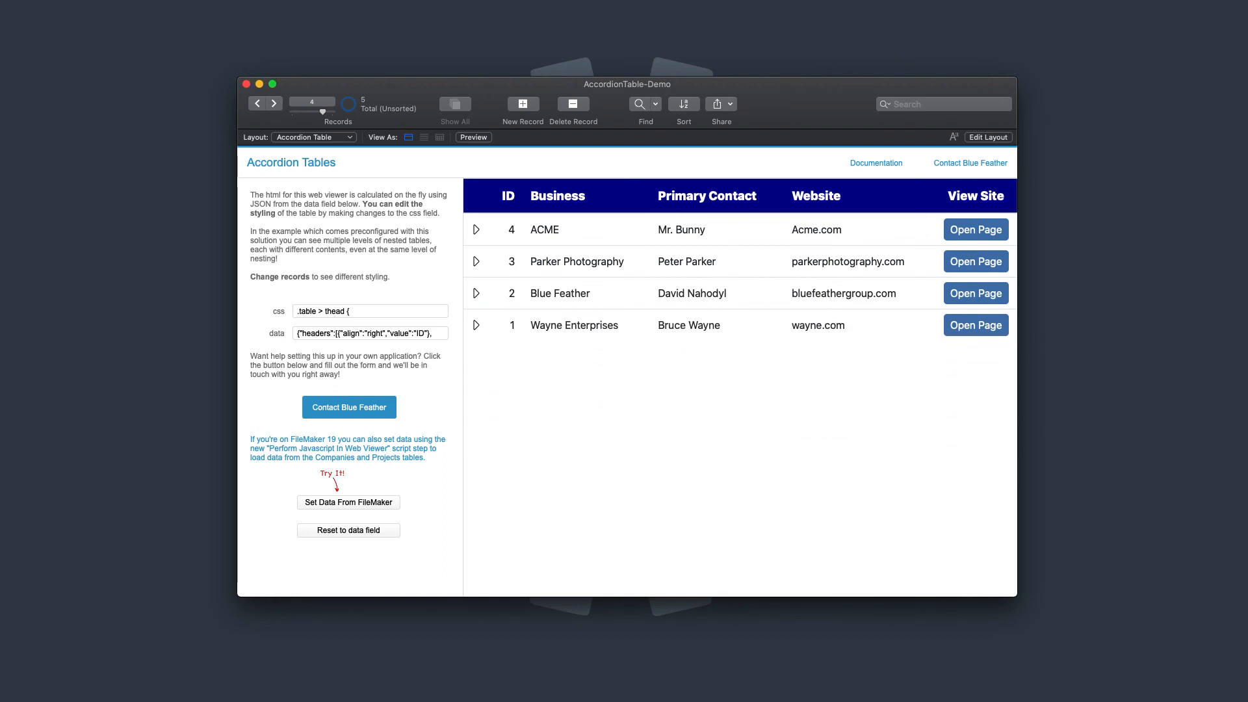